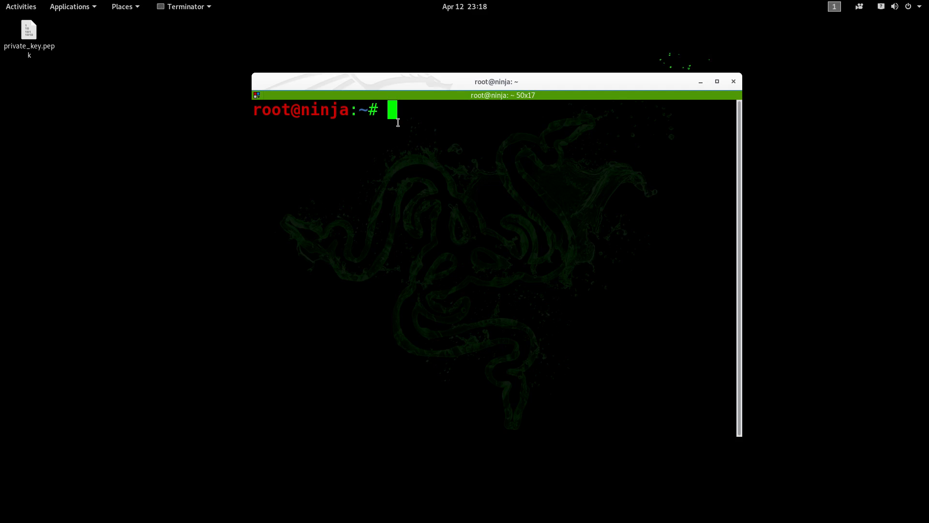
# Step: Create an empty lingad.sh with touch and list it with ls -l lingad.sh
pyautogui.write('t')
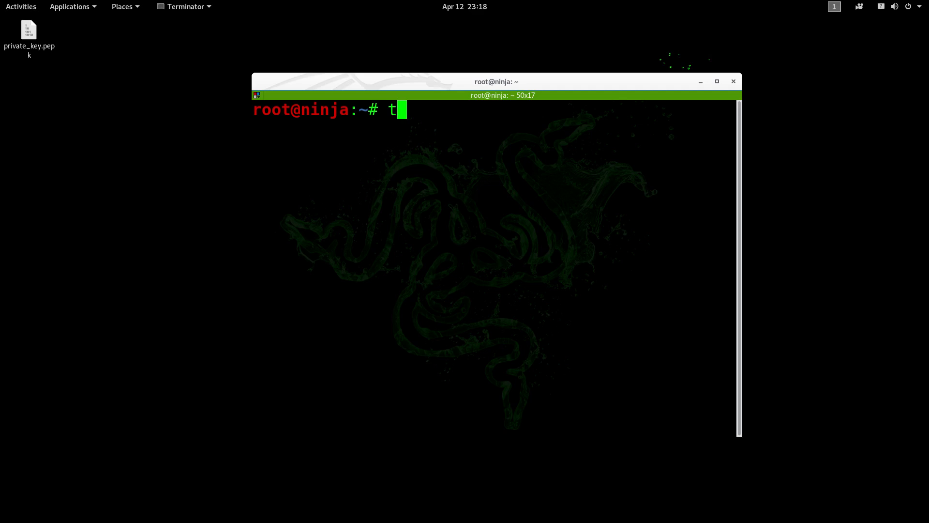
pyautogui.write('ouch')
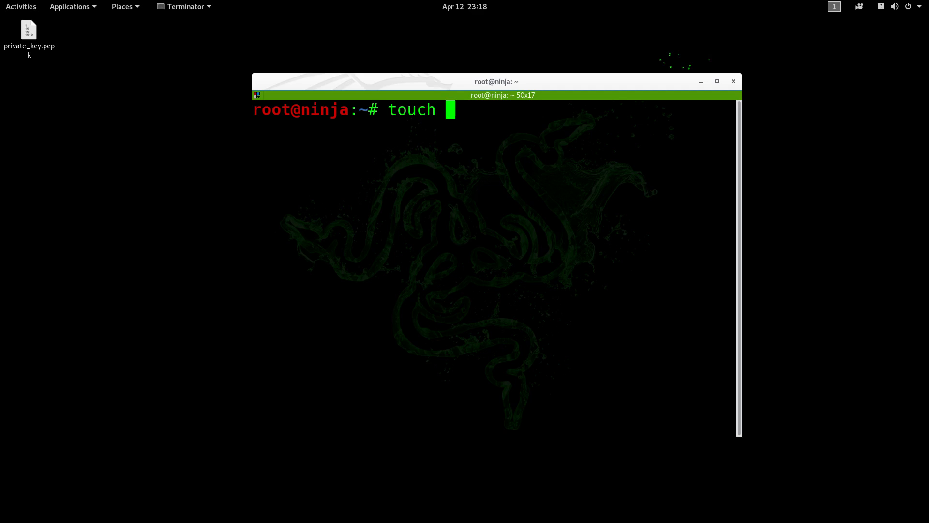
pyautogui.write('l')
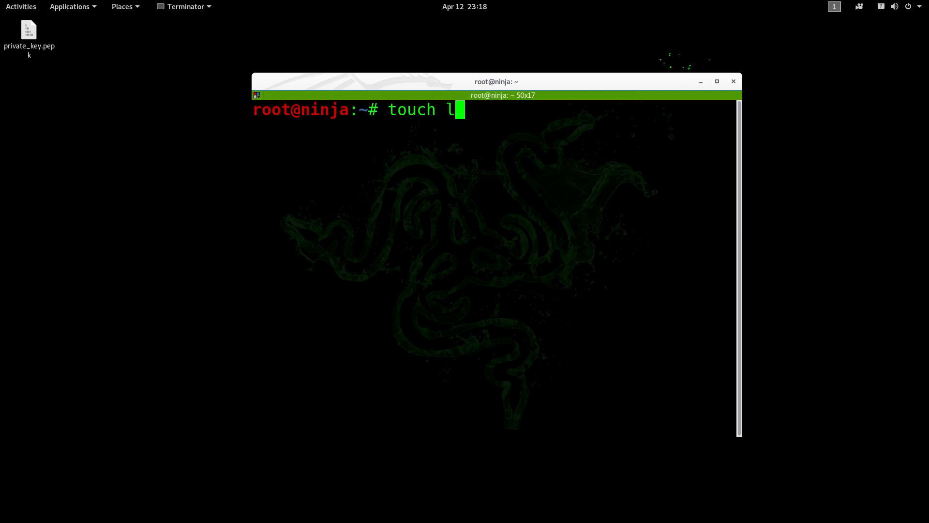
pyautogui.write('ingad.txt')
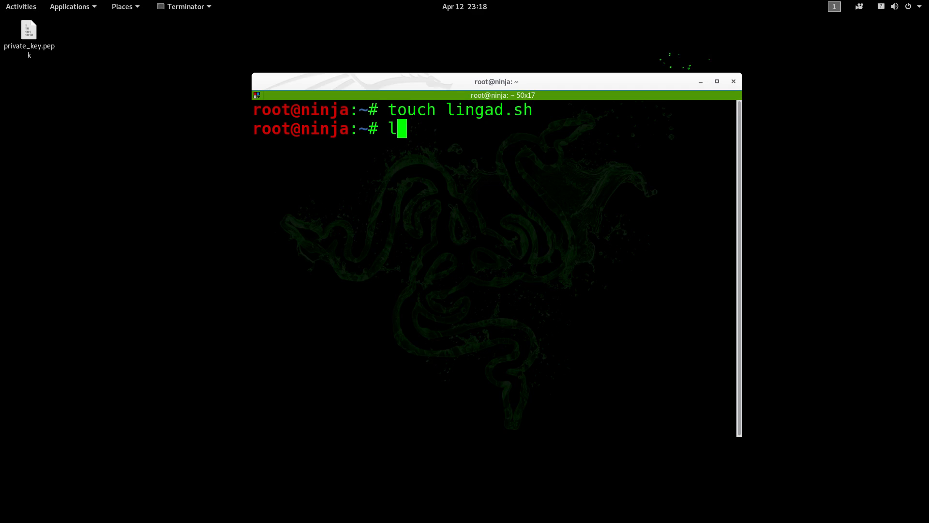
pyautogui.write('s')
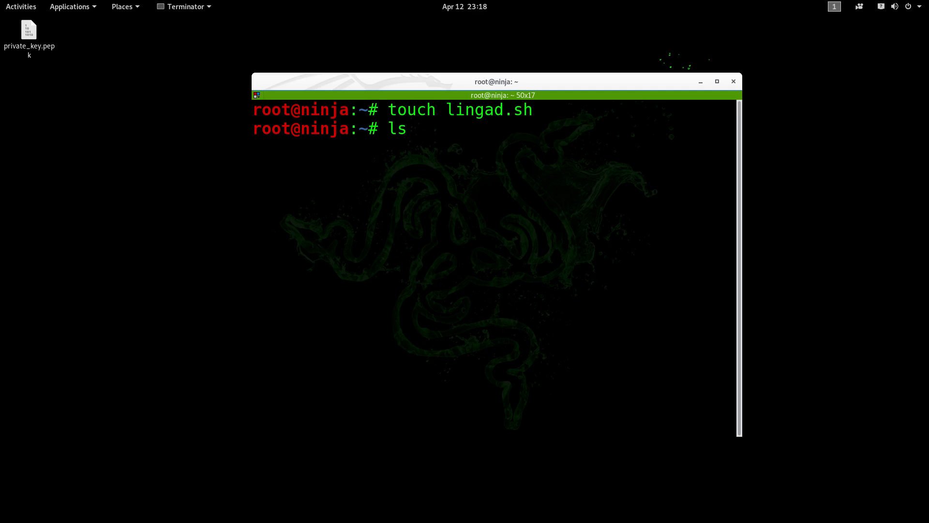
pyautogui.write('lingad.s')
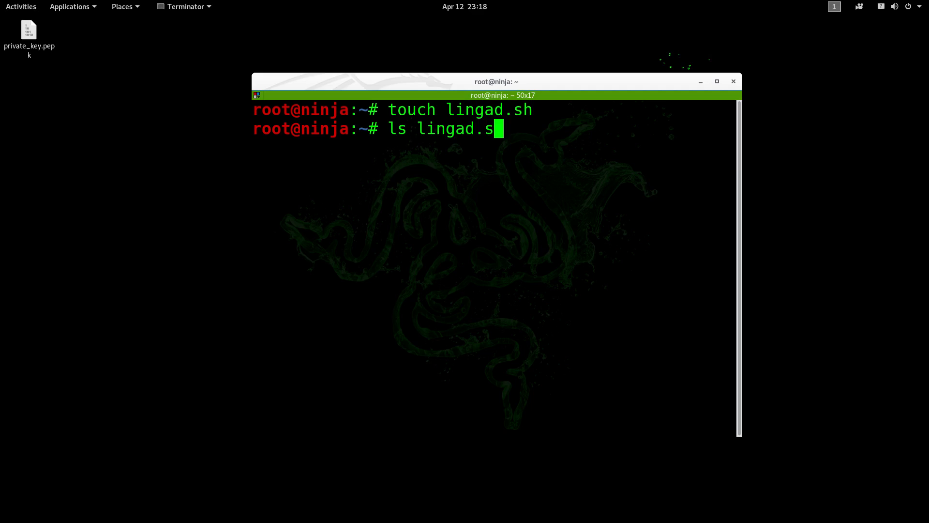
pyautogui.write('h')
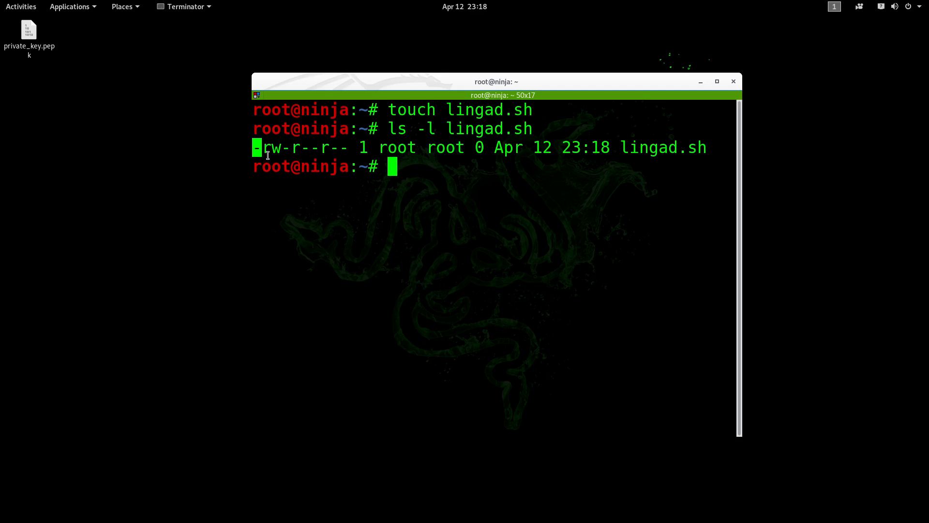
# Step: Highlight the rw-r--r-- permission string and maximize the Terminator window
pyautogui.moveTo(263, 147); pyautogui.dragTo(348, 147)
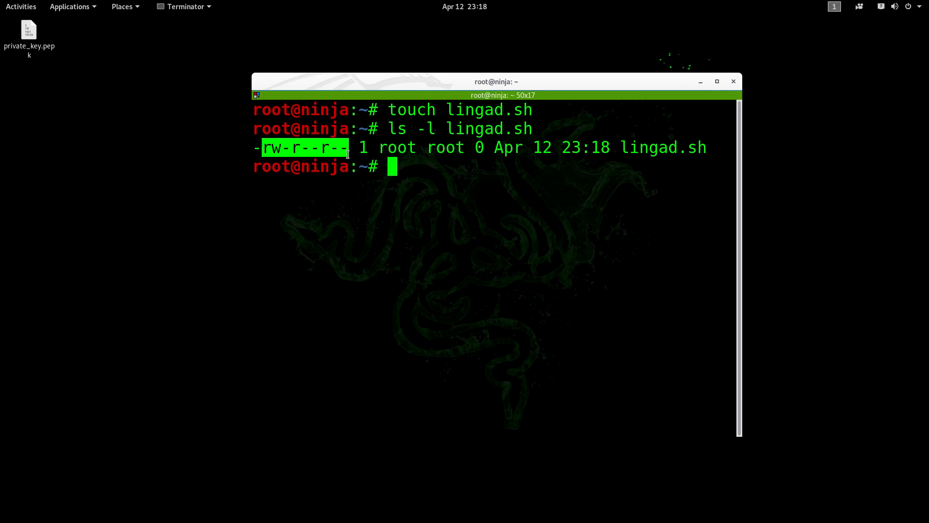
pyautogui.moveTo(383, 171)
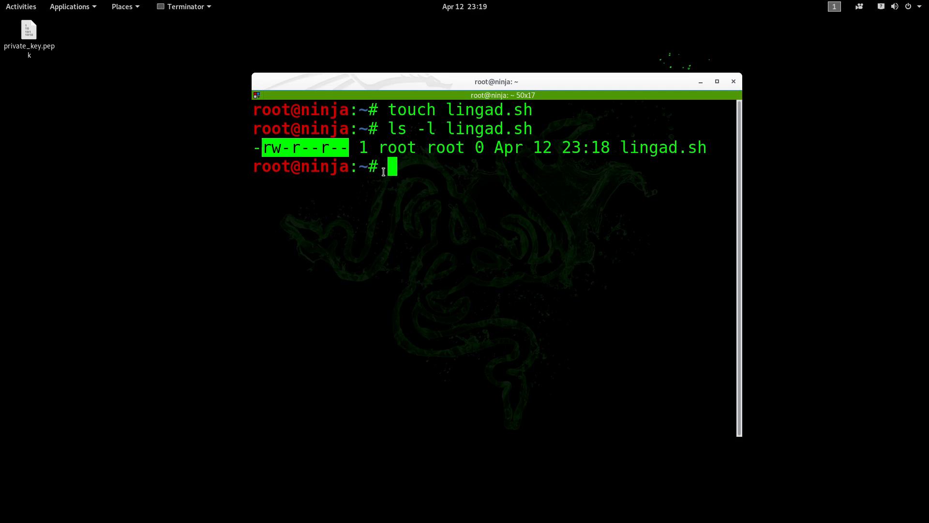
pyautogui.moveTo(496, 81); pyautogui.dragTo(267, 73)
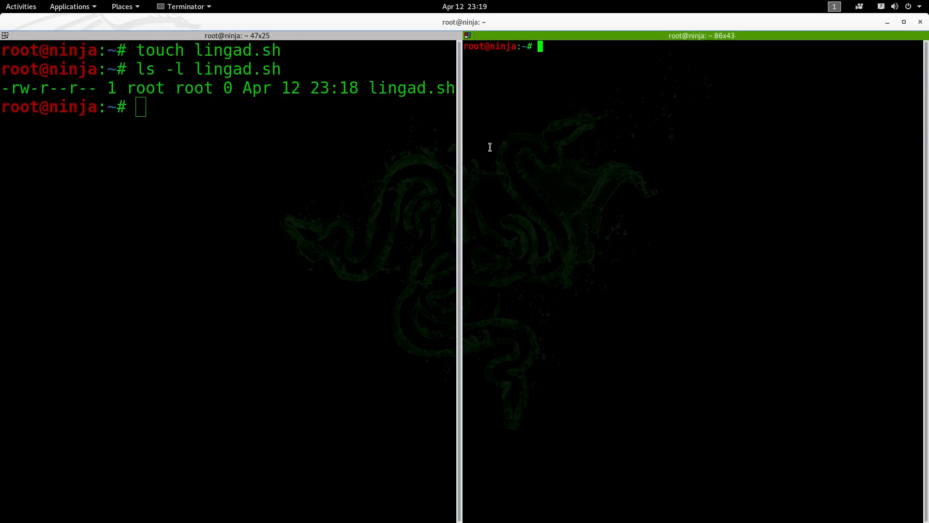
# Step: Start nano with a new buffer in the second terminal pane
pyautogui.click(150, 130)
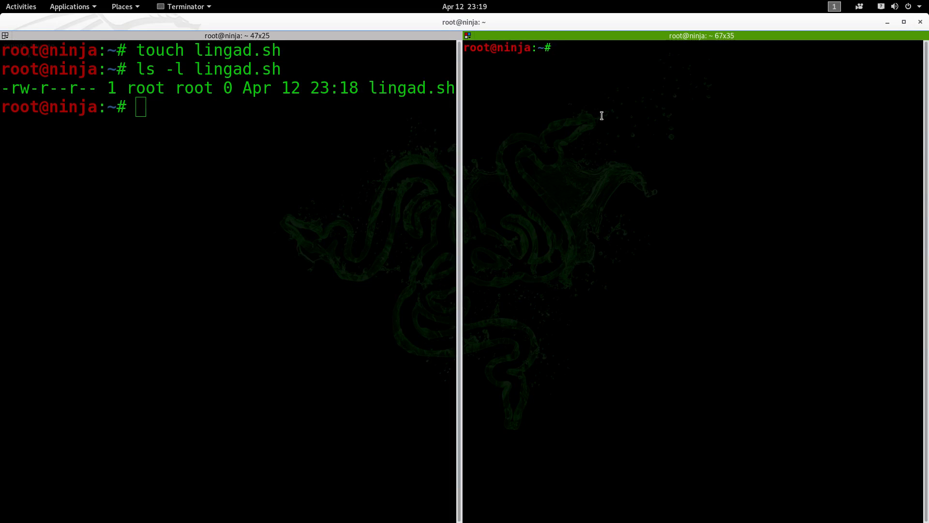
pyautogui.write('nano')
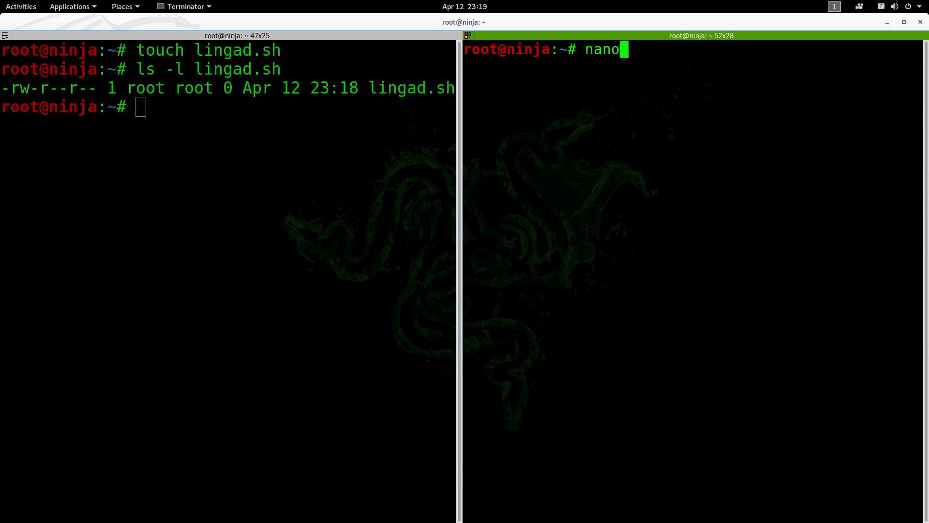
pyautogui.press('Return')
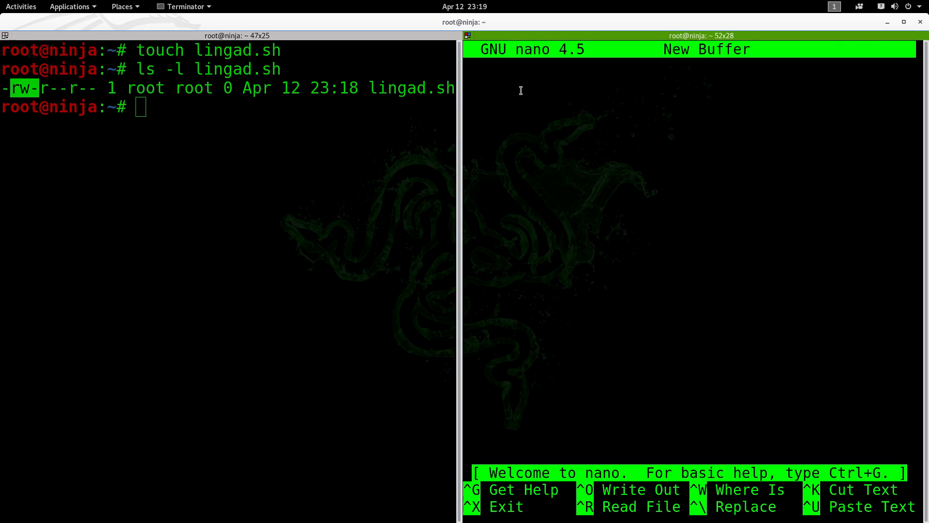
# Step: Note that user = owner of the file (rw-) and r = read, w = write, x = execute
pyautogui.write('user =')
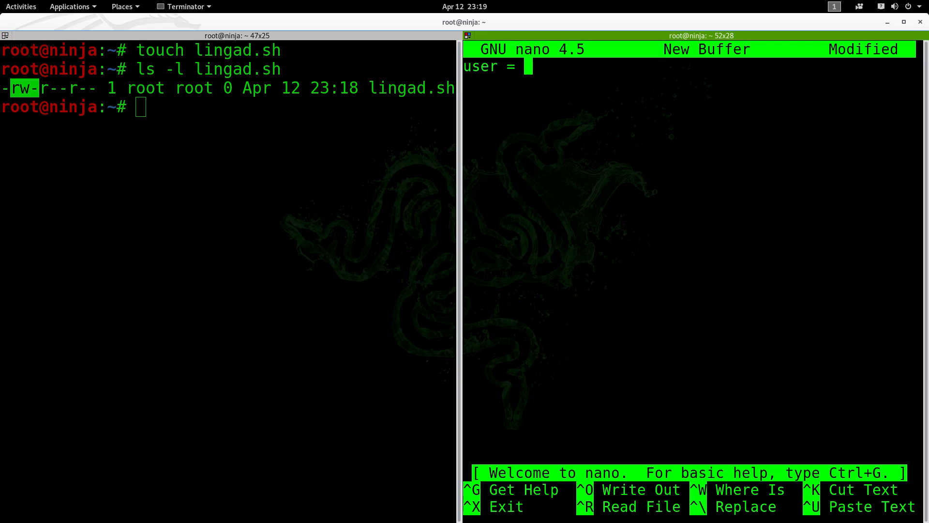
pyautogui.write('owner of the file')
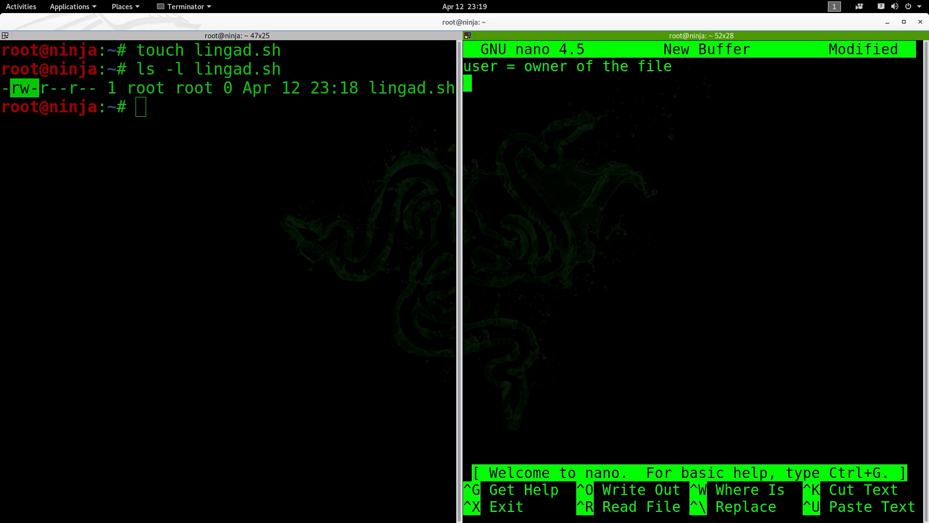
pyautogui.write('r = r')
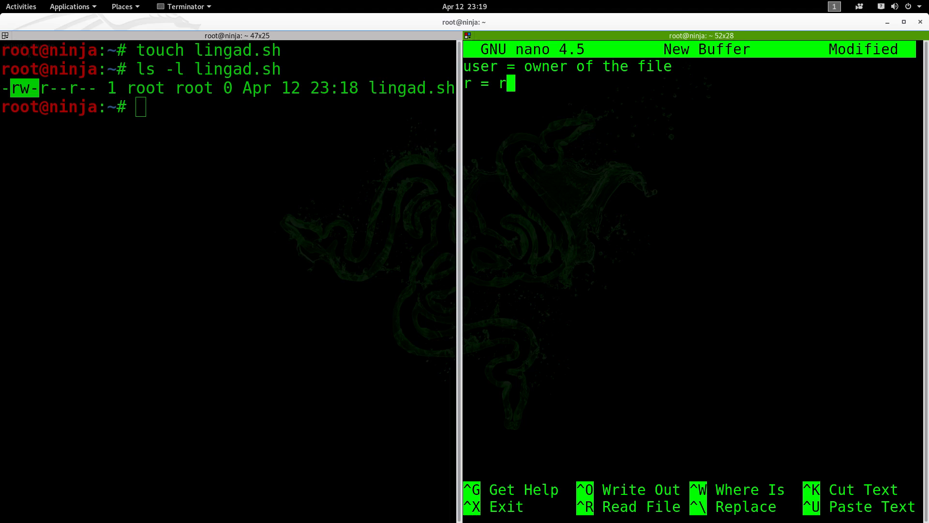
pyautogui.write('ead')
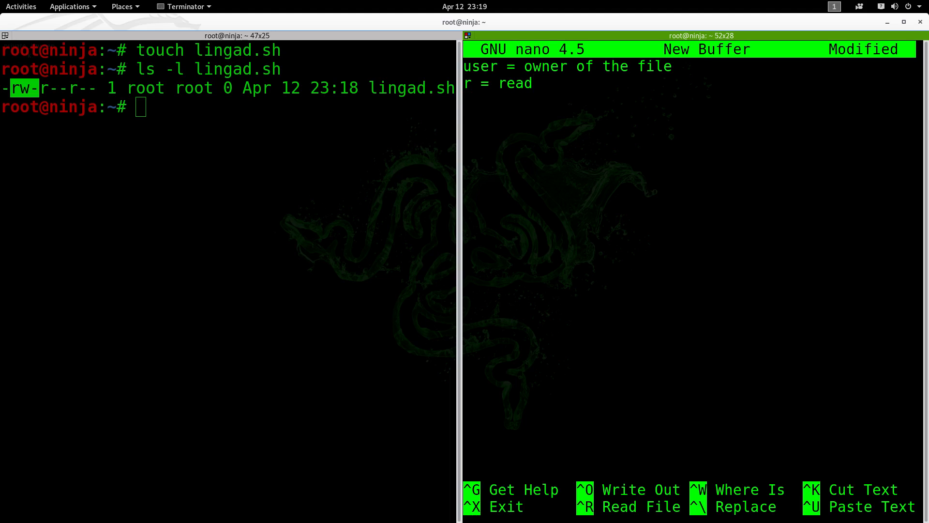
pyautogui.write('w = write')
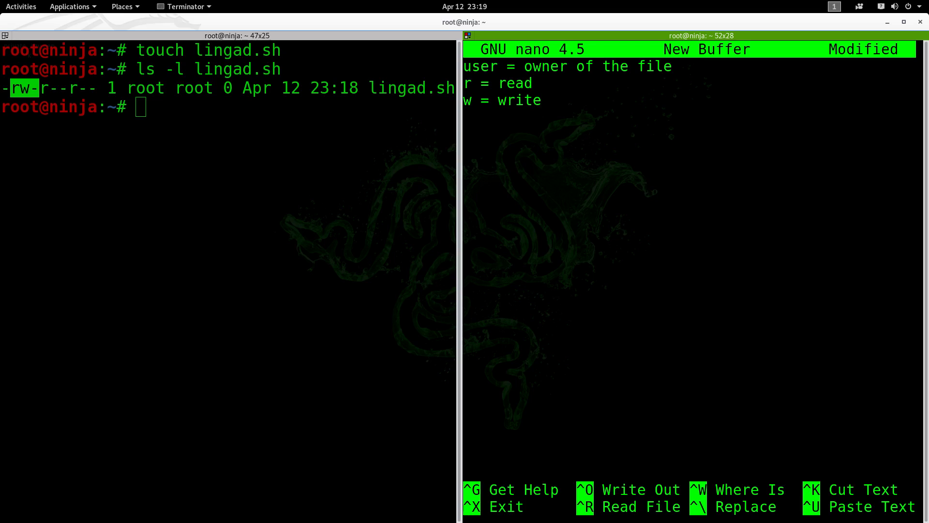
pyautogui.write('x = execute')
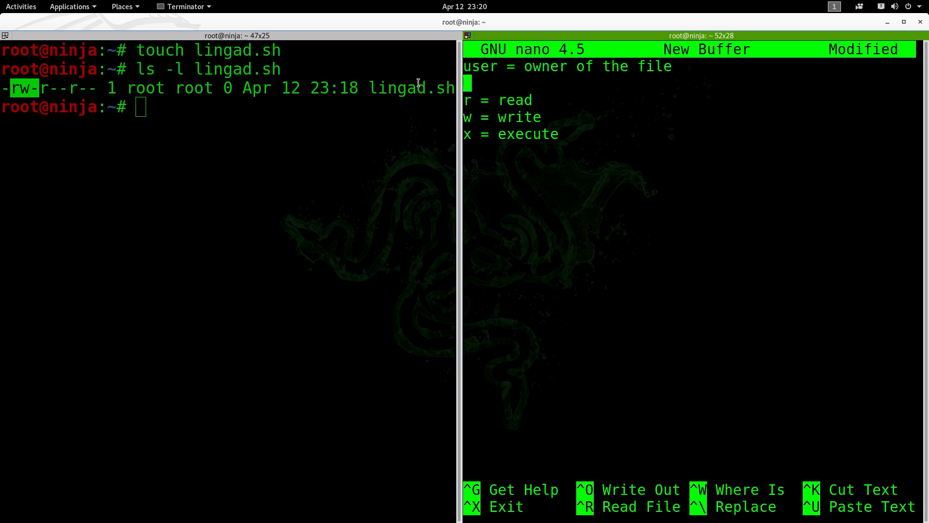
pyautogui.write('rw-')
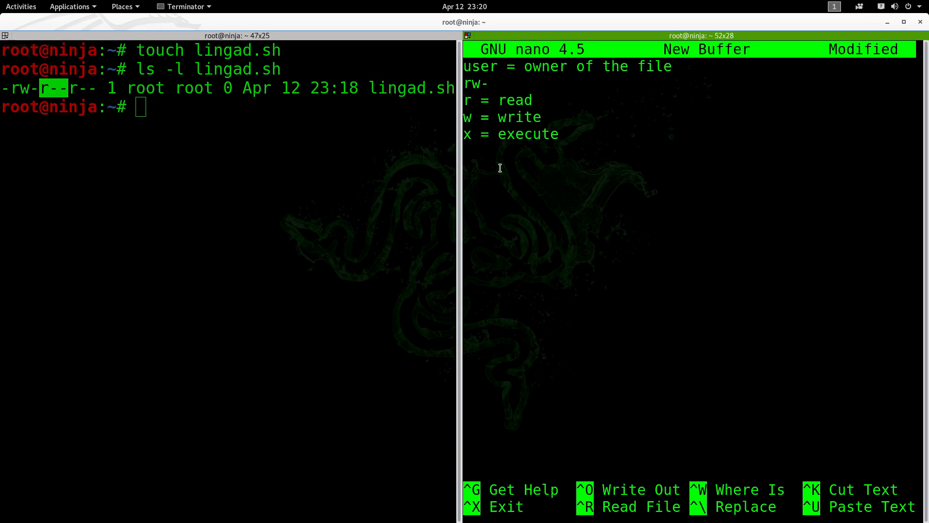
# Step: Define group as users within the group or network, marked r--
pyautogui.write('group')
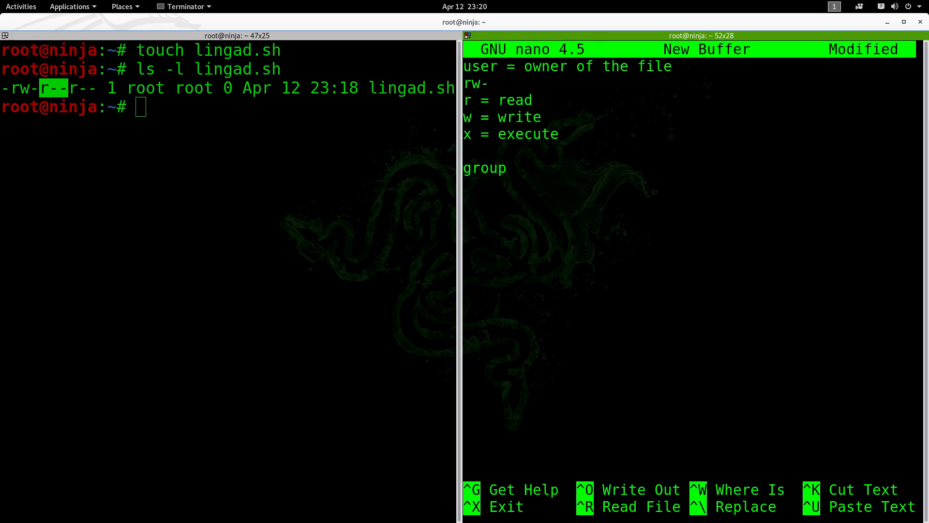
pyautogui.write('= user within the gro')
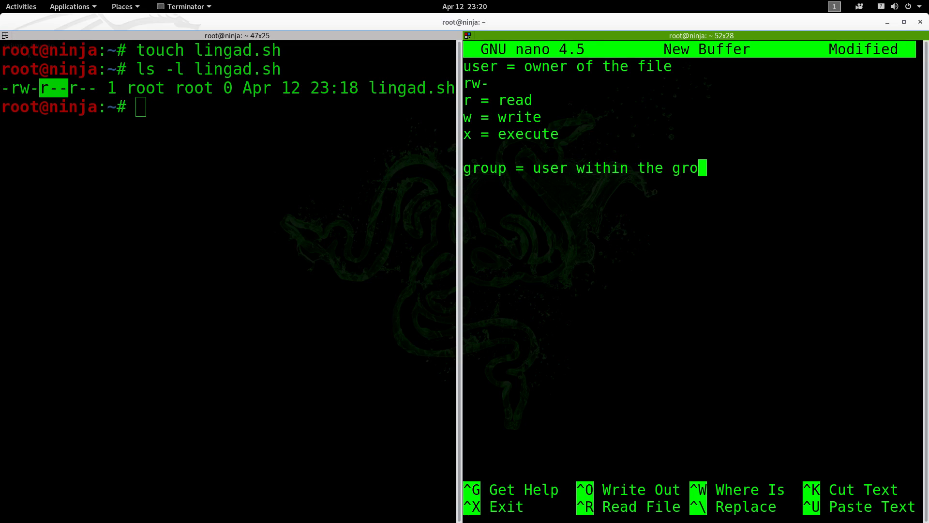
pyautogui.write('up or the network')
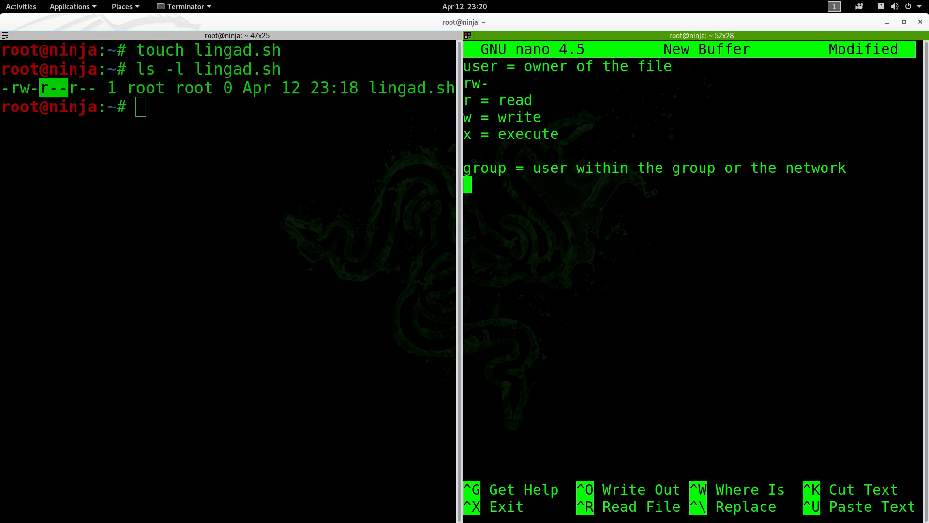
pyautogui.write('r--')
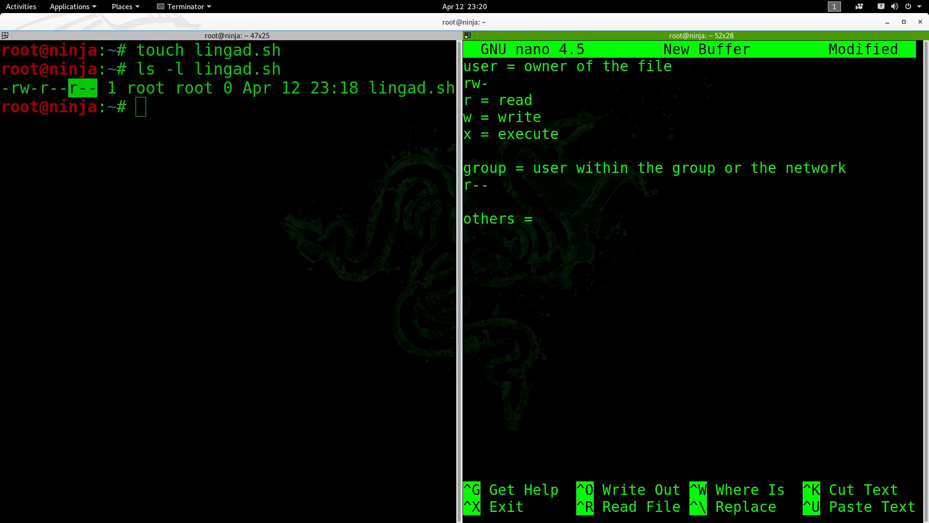
# Step: Define others as users outside the group, marked r--
pyautogui.write('user')
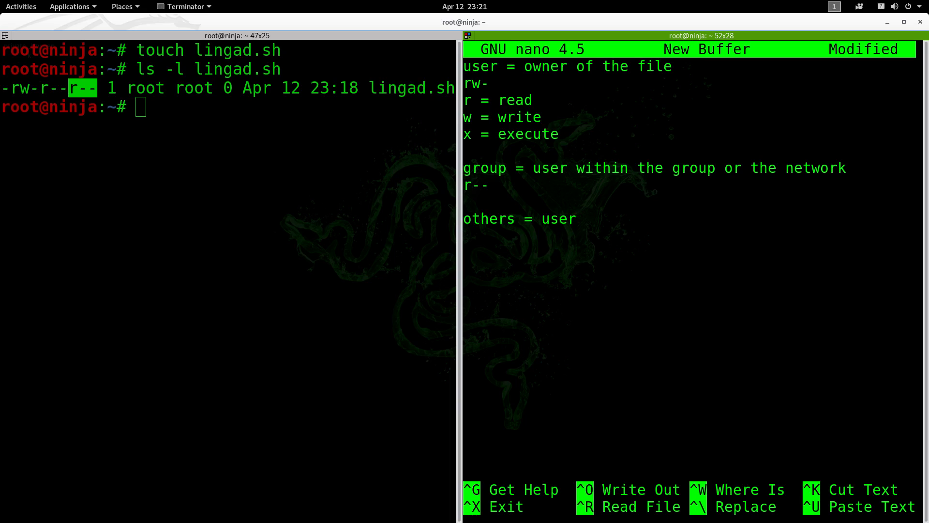
pyautogui.write('outside the group or the network')
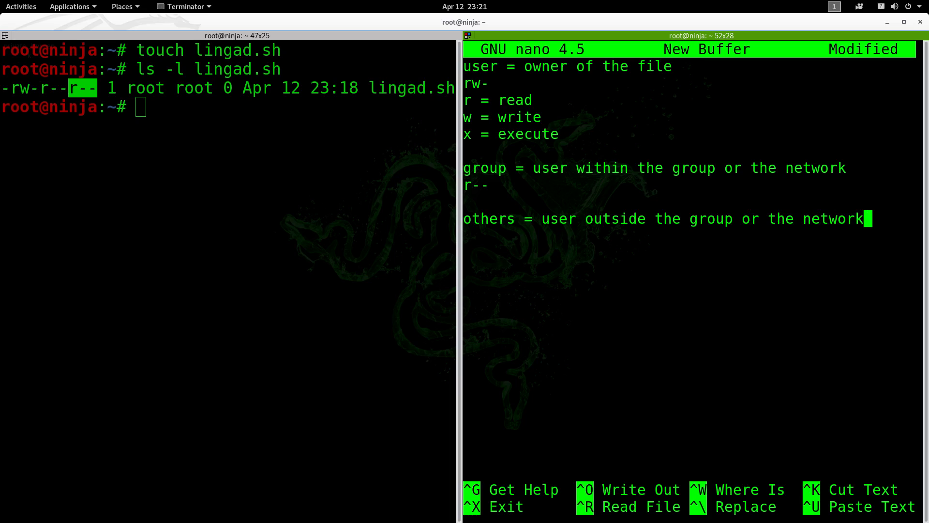
pyautogui.write('r')
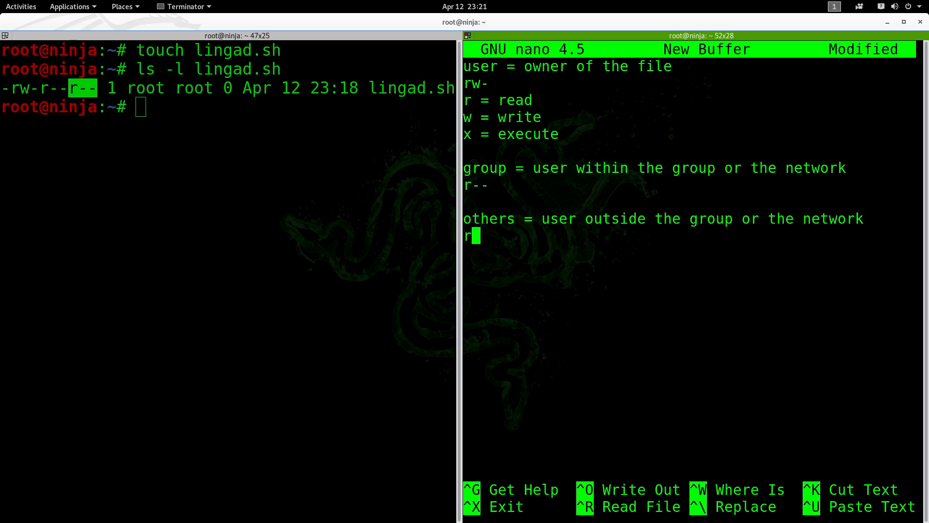
pyautogui.write('--')
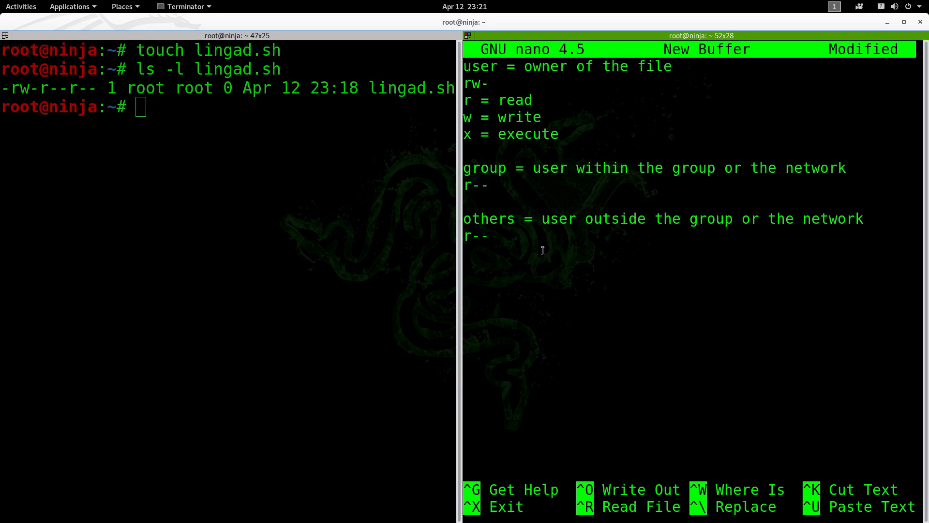
# Step: List the system files /etc/sudoers and /etc/passwd below the permission notes
pyautogui.write('/et')
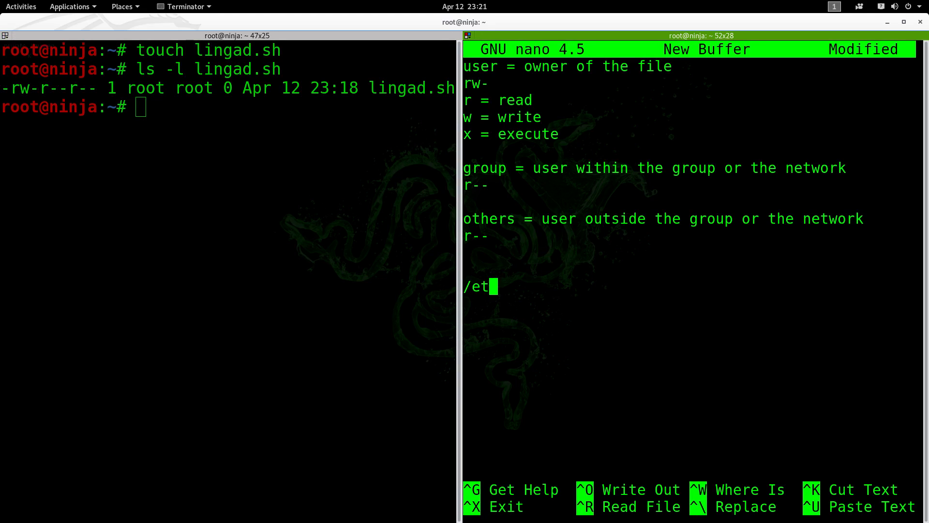
pyautogui.write('c/sudoe')
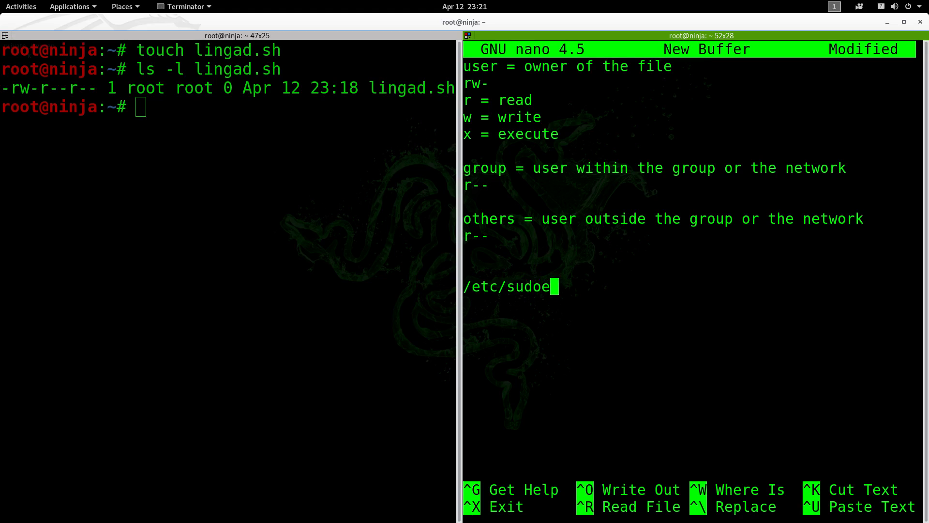
pyautogui.write('rs')
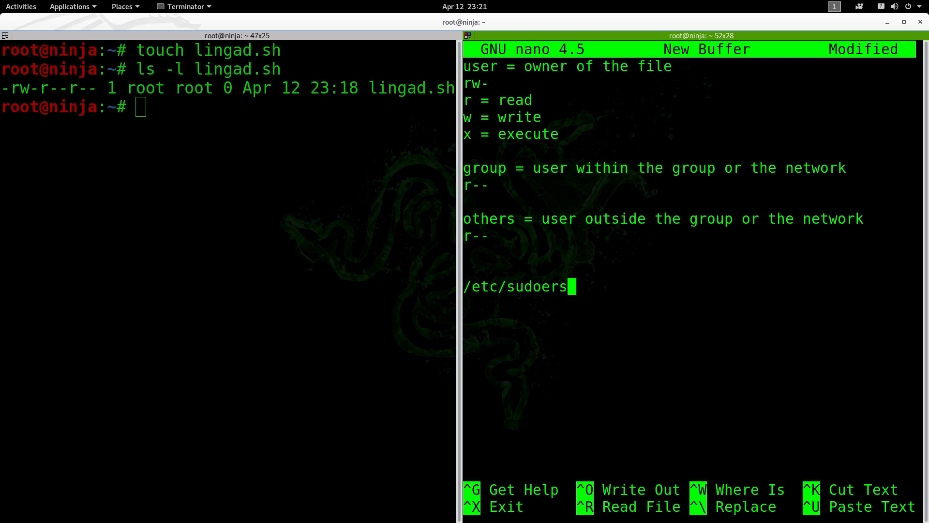
pyautogui.write('-')
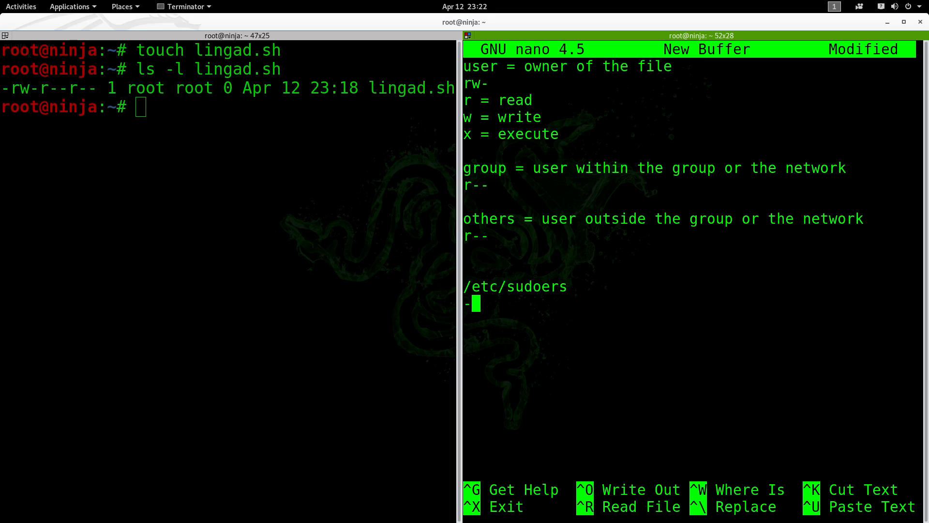
pyautogui.write('/etc')
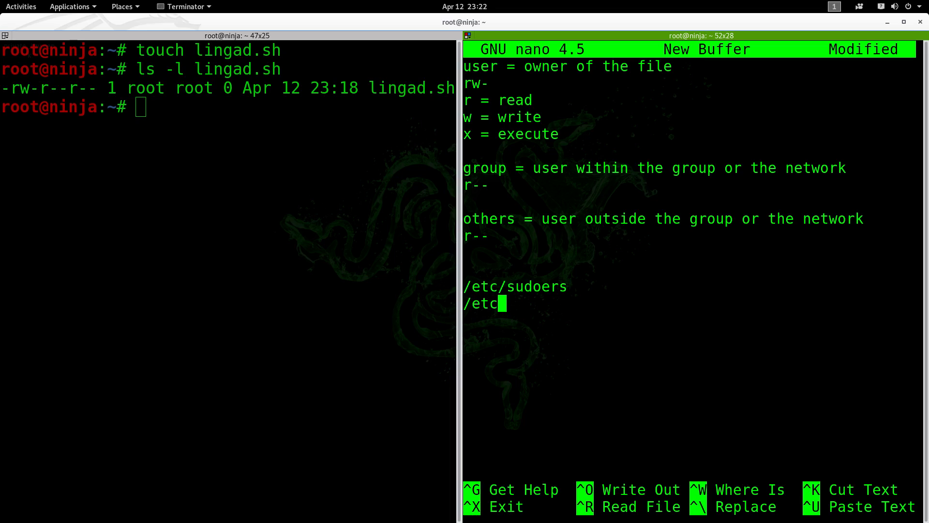
pyautogui.write('/passwd')
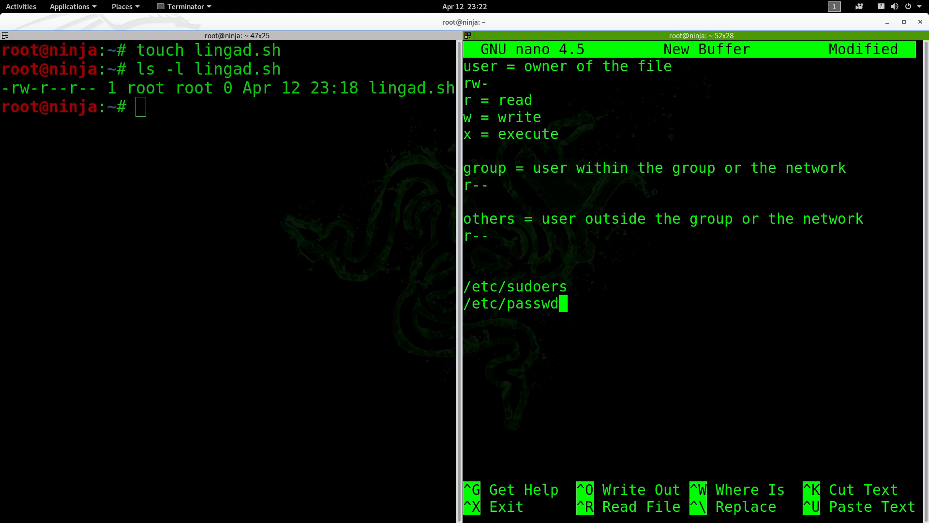
pyautogui.write('" "')
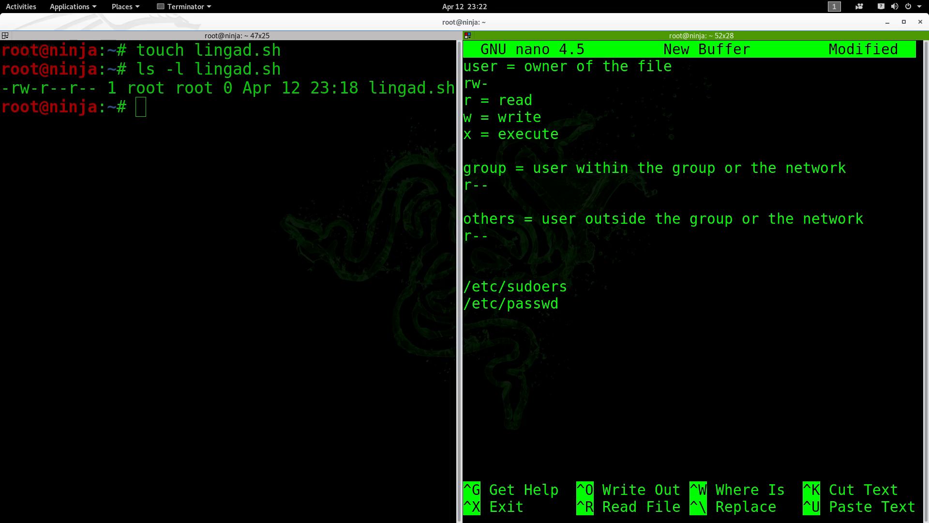
# Step: Add an empty line after the /etc/passwd entry in nano
pyautogui.press('Enter')
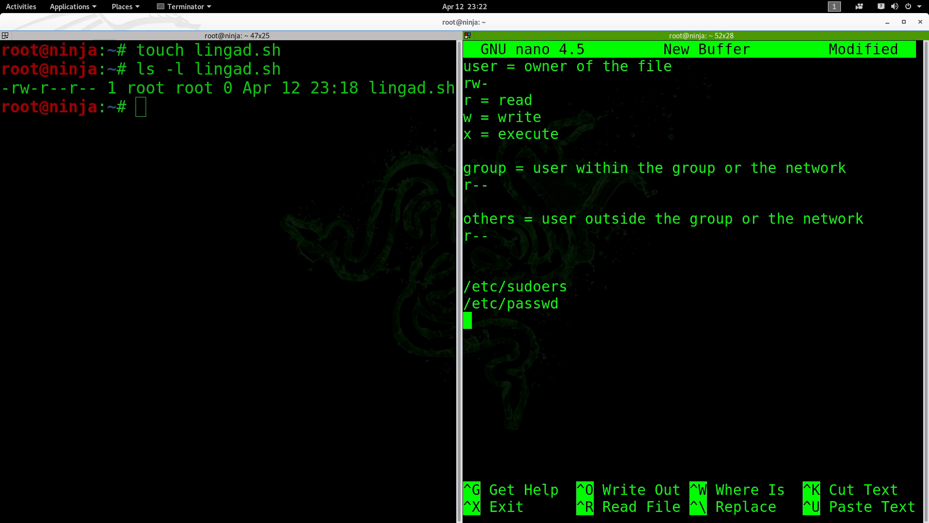
pyautogui.moveTo(328, 127)
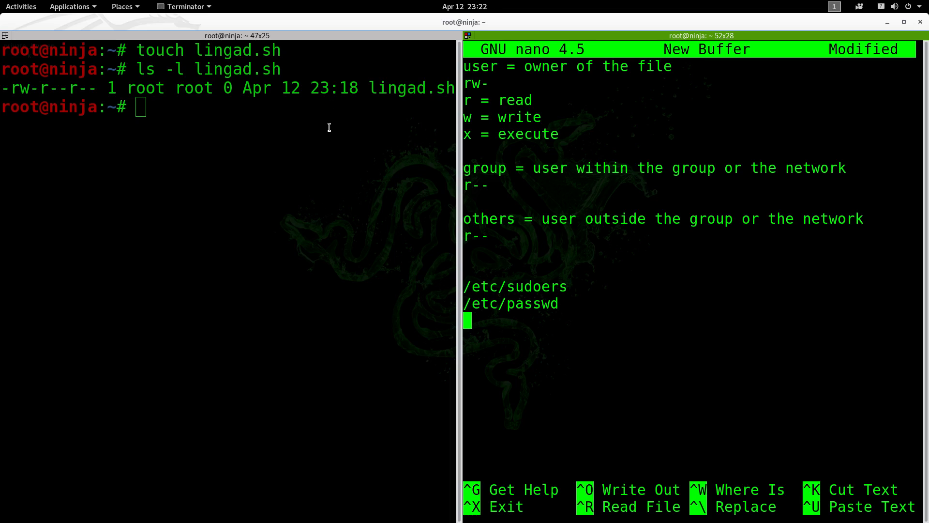
pyautogui.moveTo(412, 244)
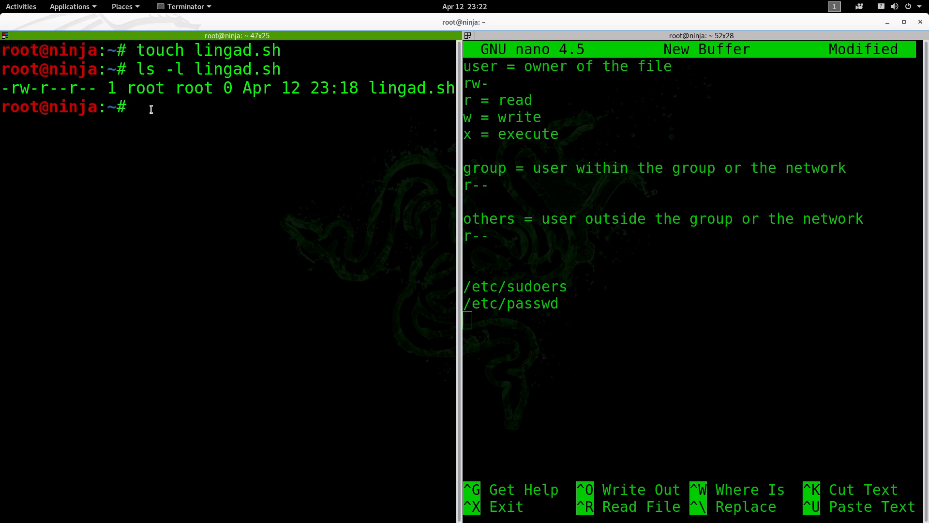
# Step: Begin chmod u in the shell and note u = user, g = group, o = others in nano
pyautogui.write('chmod')
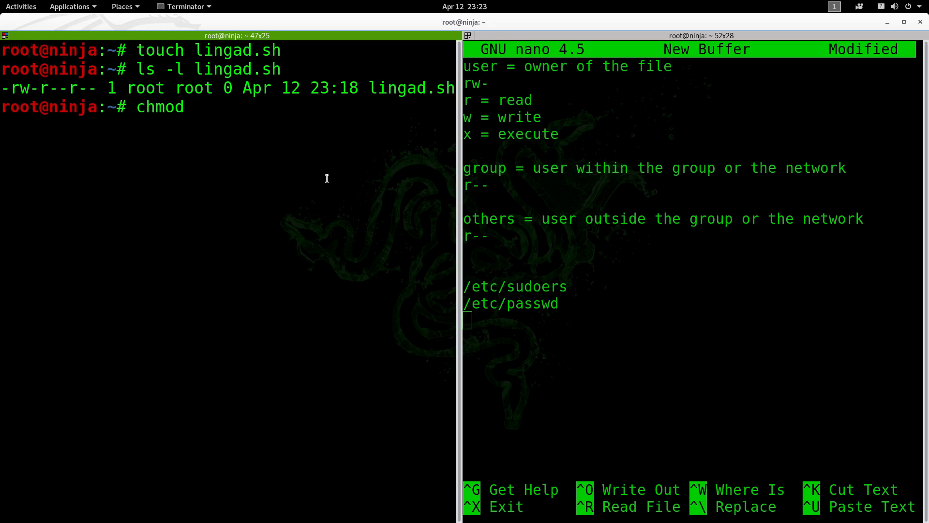
pyautogui.write('u')
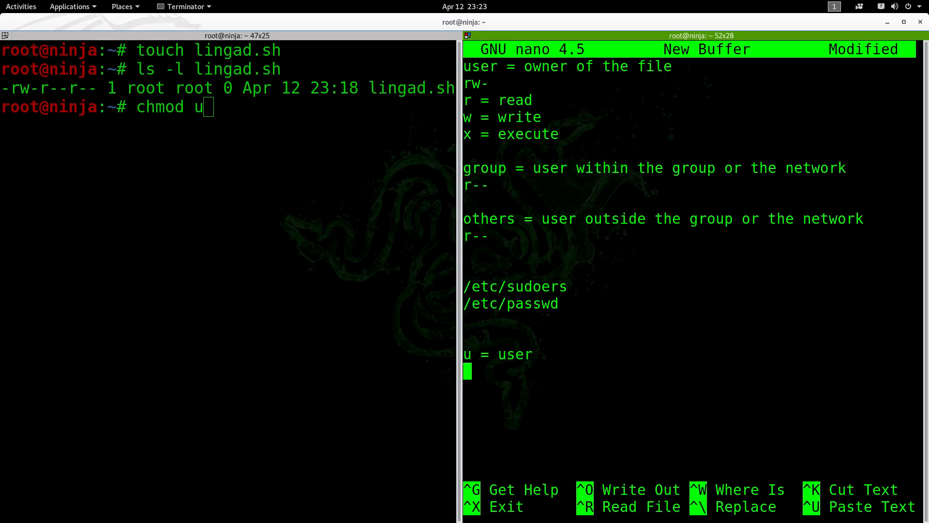
pyautogui.write('g =')
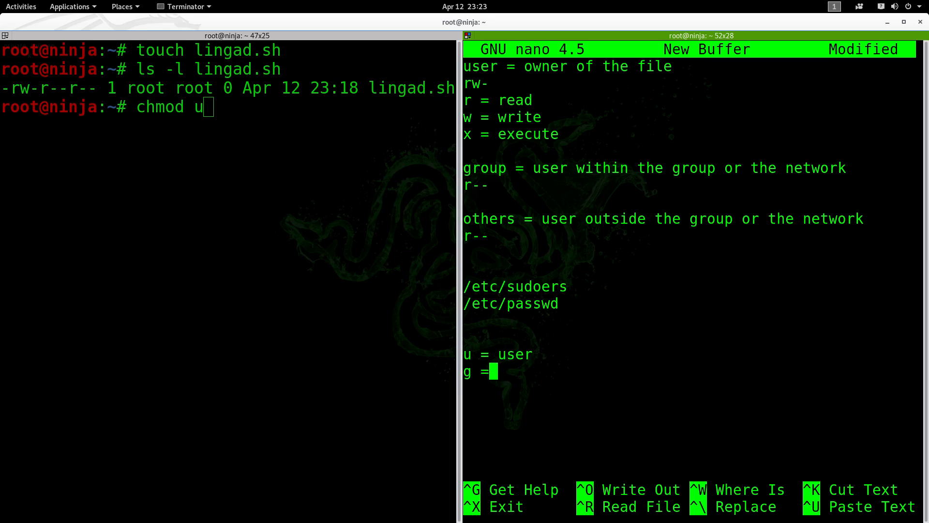
pyautogui.write('group')
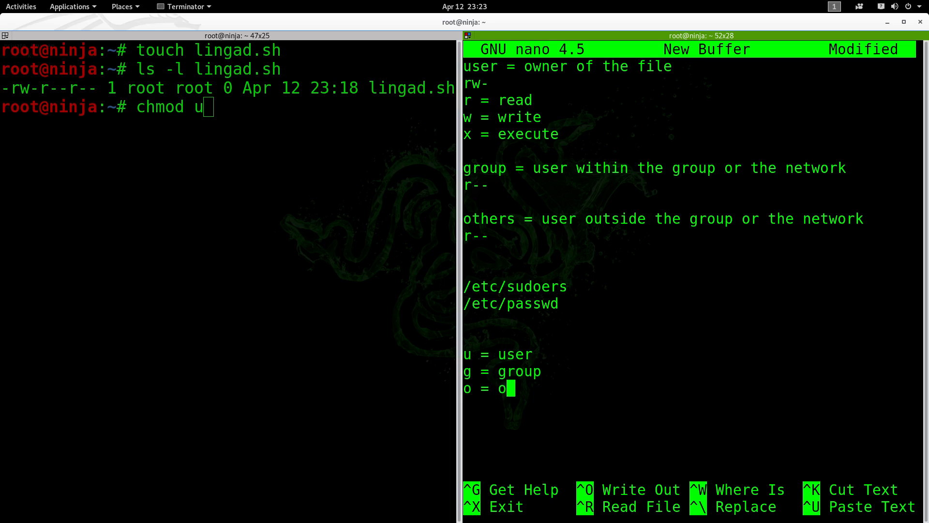
pyautogui.write('thers')
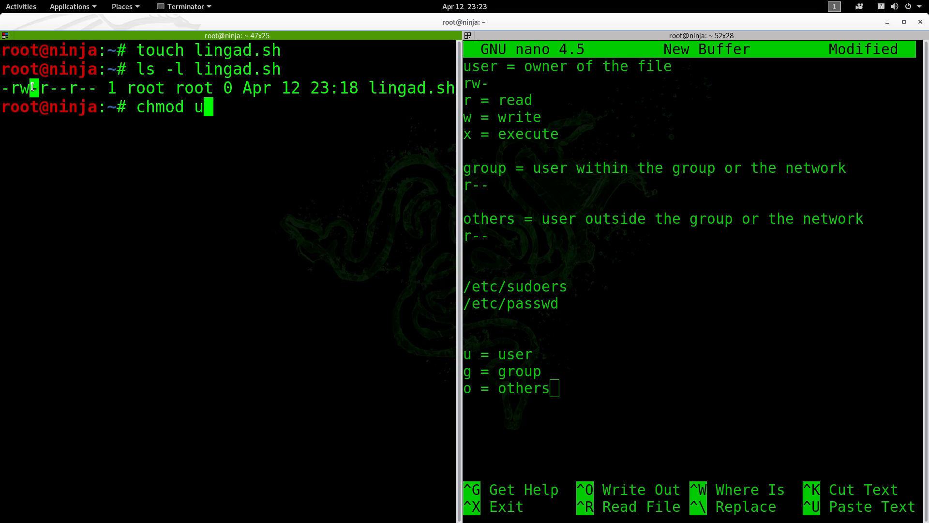
pyautogui.moveTo(311, 219)
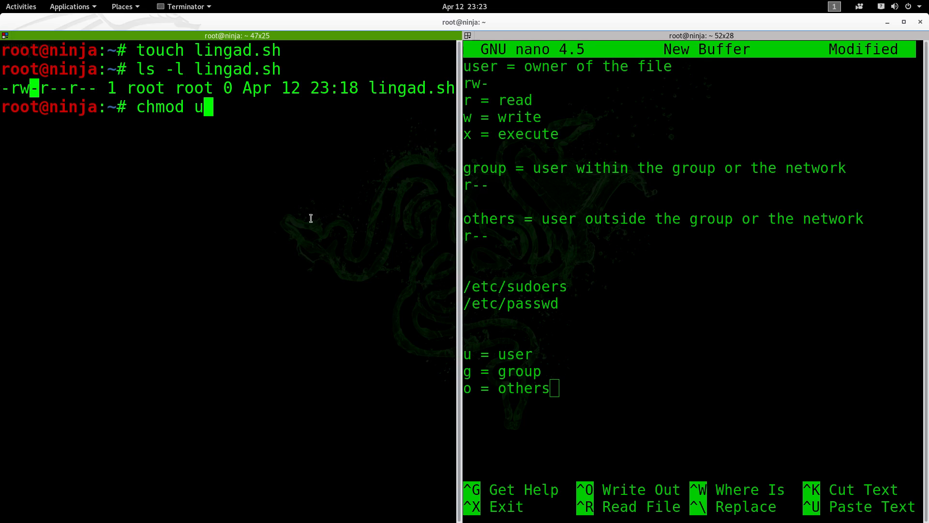
# Step: Note the operators: + adding permission, - denying permission, = dictating the permission
pyautogui.press('Return')
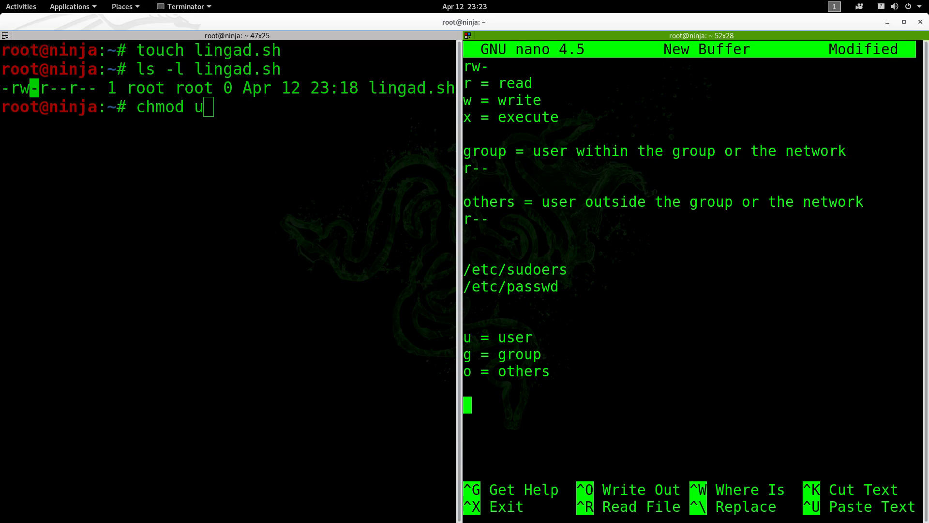
pyautogui.write('+')
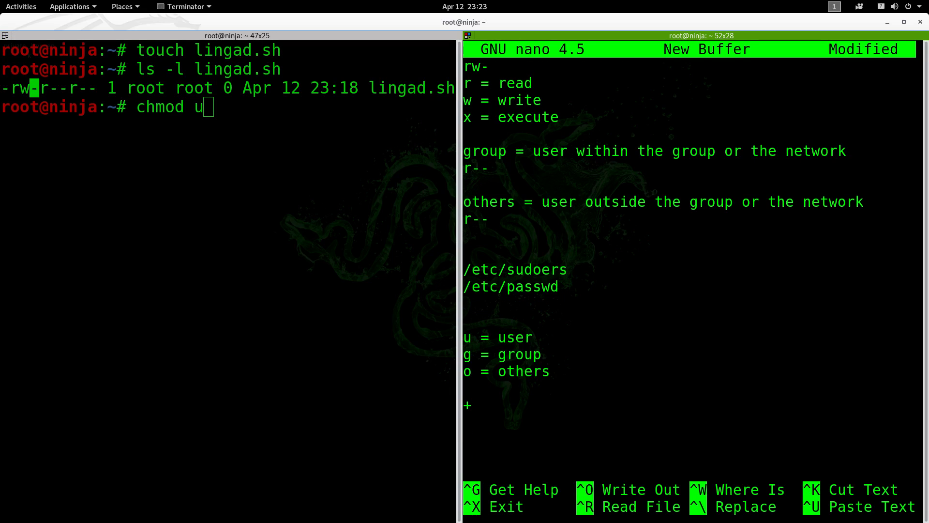
pyautogui.write('adding permission')
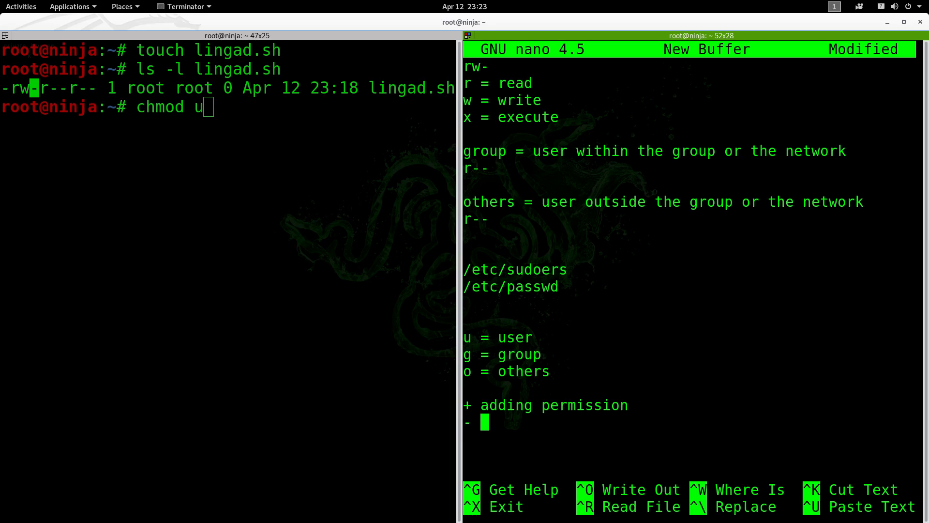
pyautogui.write('denying permis')
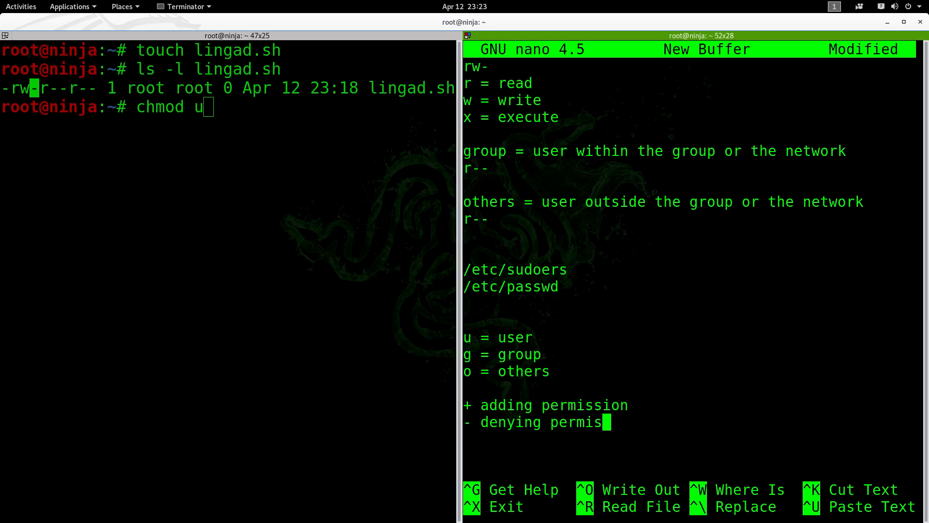
pyautogui.write('sion')
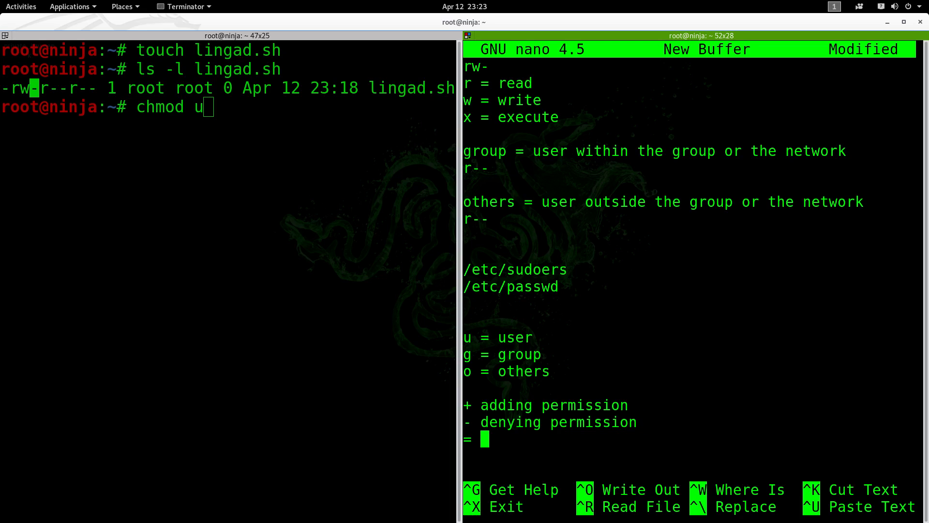
pyautogui.write('dictating the permi')
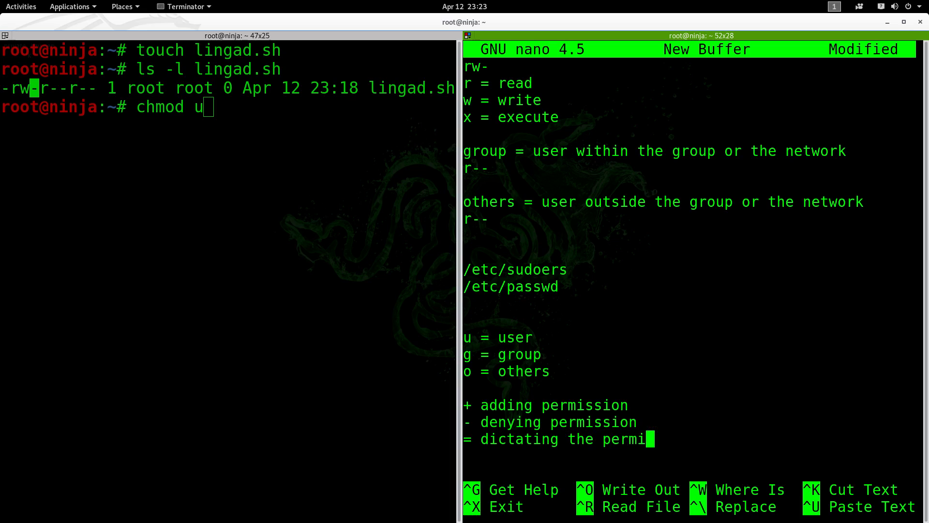
pyautogui.write('ssion')
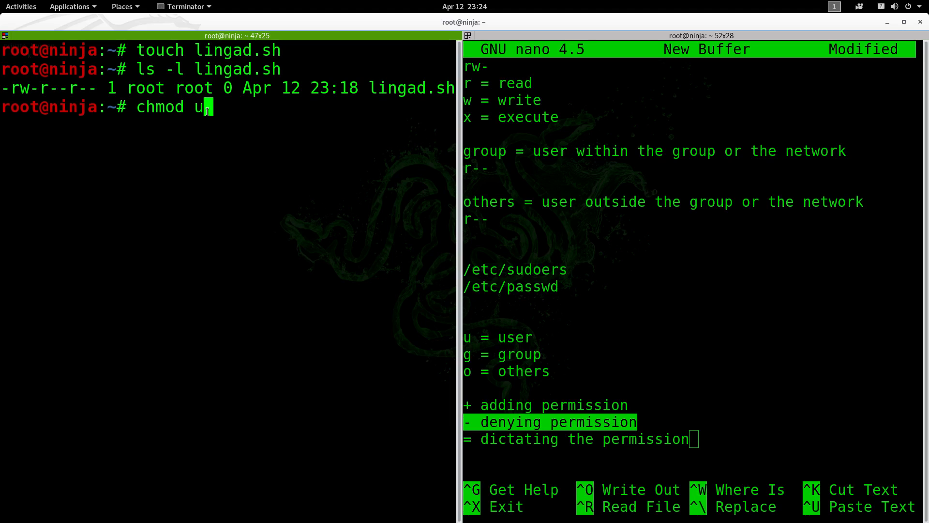
# Step: Try chmod u-r and u+x variants, then leave chmod u=rwx typed at the prompt unrun
pyautogui.write('-')
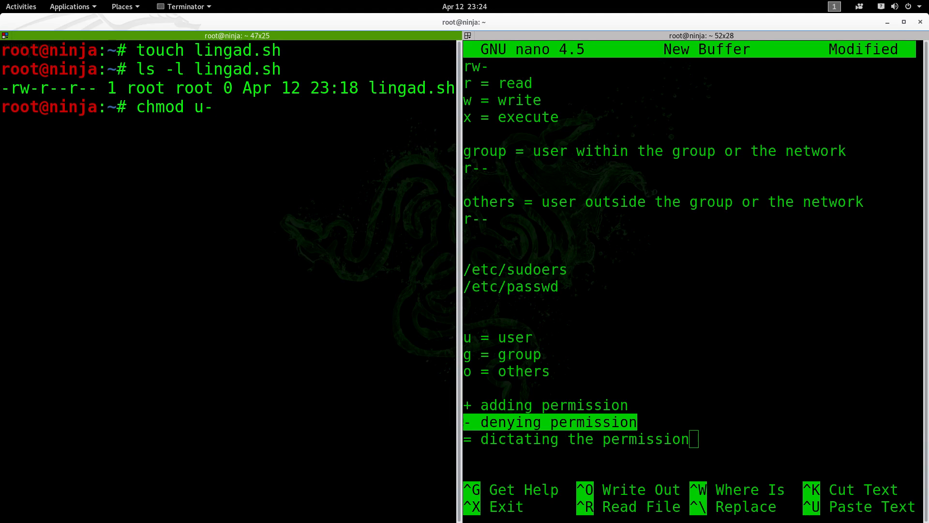
pyautogui.write('r')
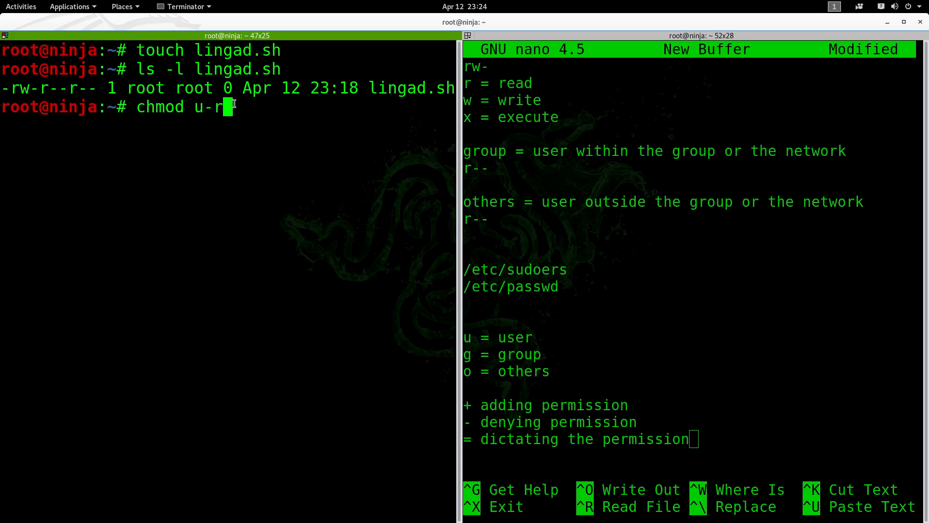
pyautogui.press('BackSpace')
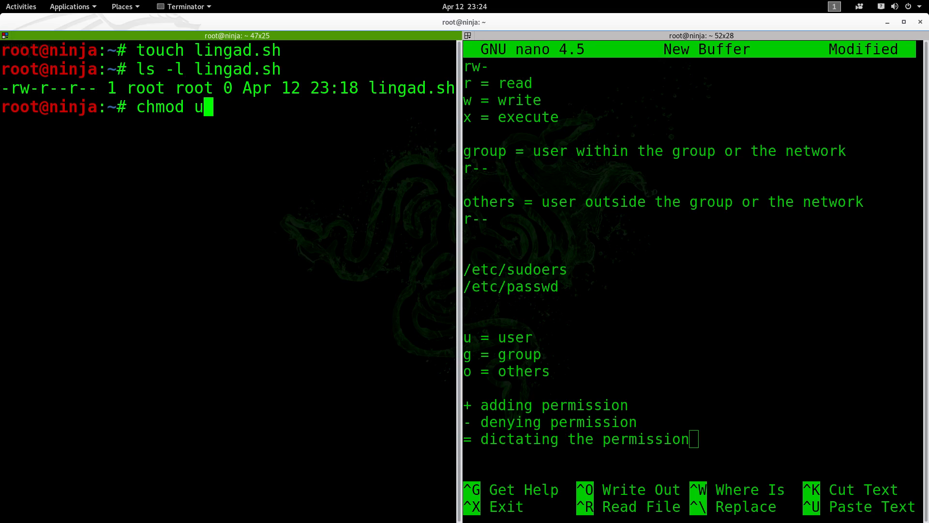
pyautogui.write('+x')
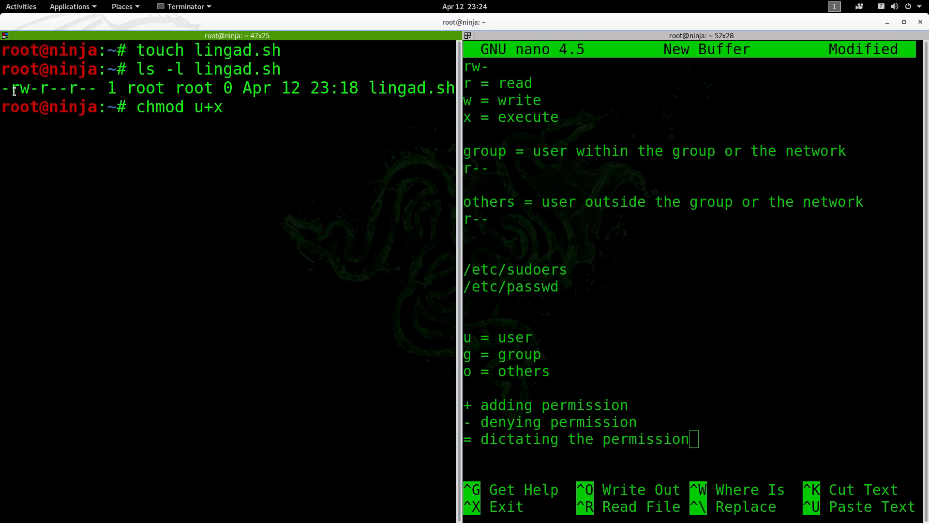
pyautogui.doubleClick(24, 87)
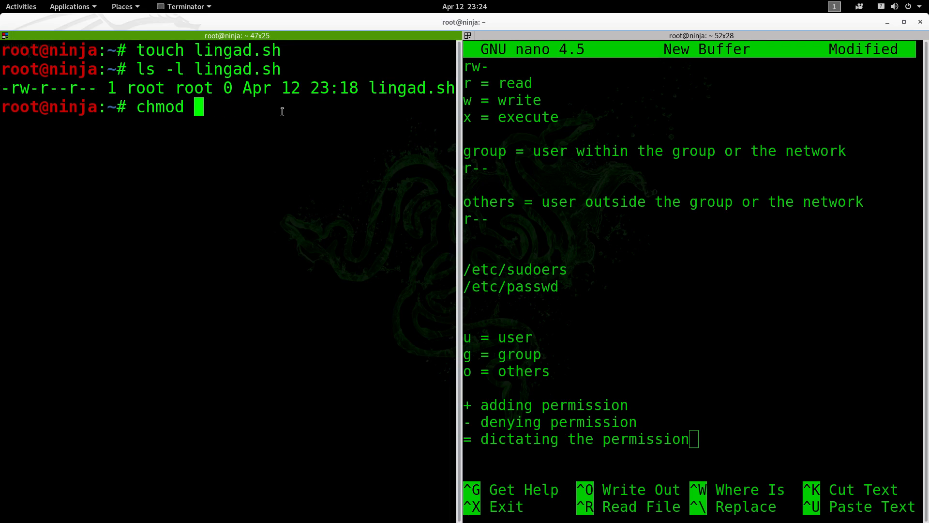
pyautogui.write('u=')
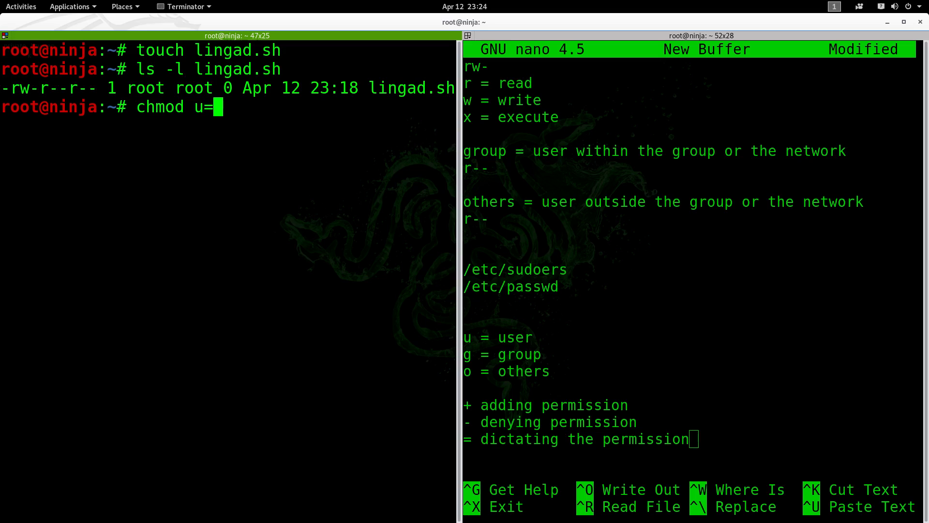
pyautogui.write('rwx')
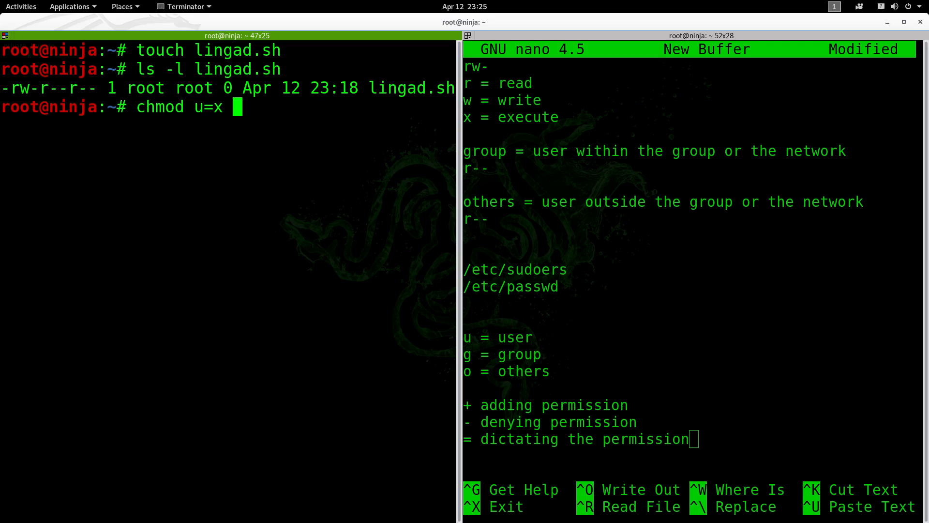
# Step: Set lingad.sh to owner execute-only with chmod u=x and verify with ls -l lingad.sh
pyautogui.write('lingad.sh')
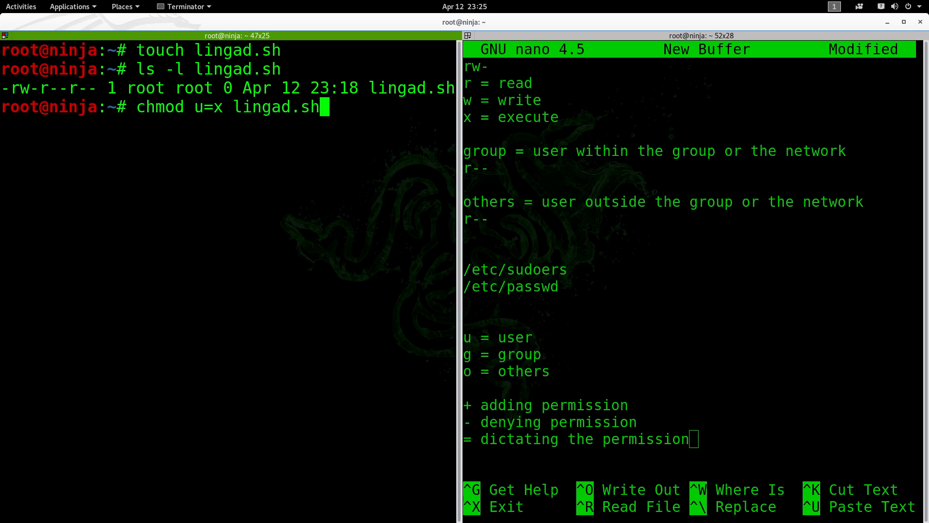
pyautogui.write('ls -l lingad.sh')
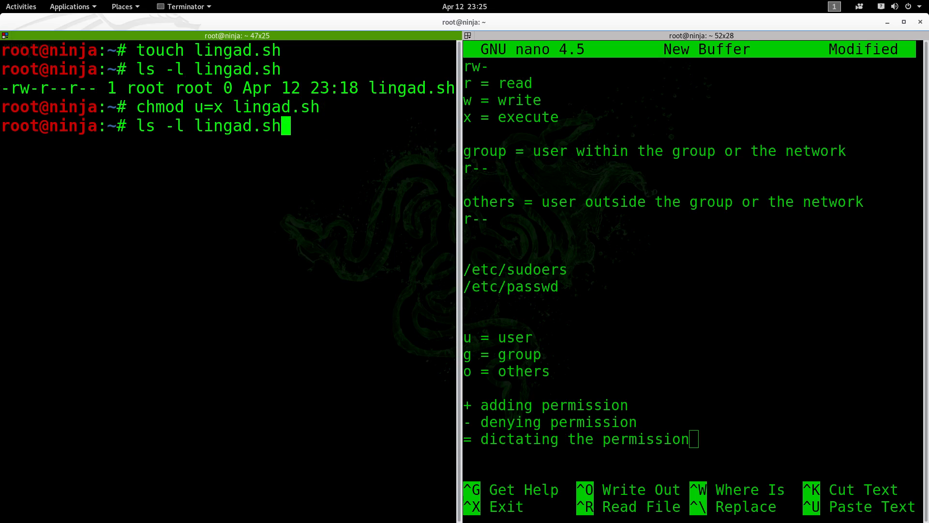
pyautogui.press('Return')
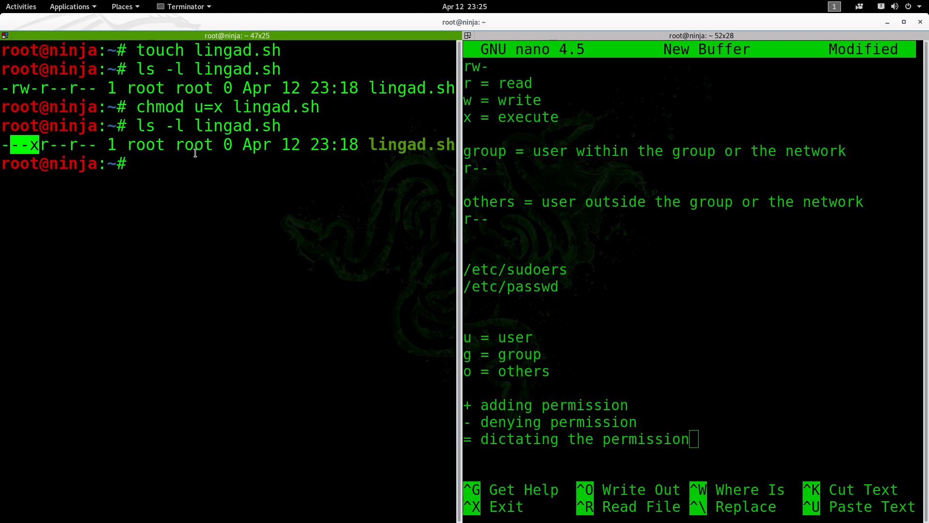
pyautogui.write('chmod u=x lingad.sh')
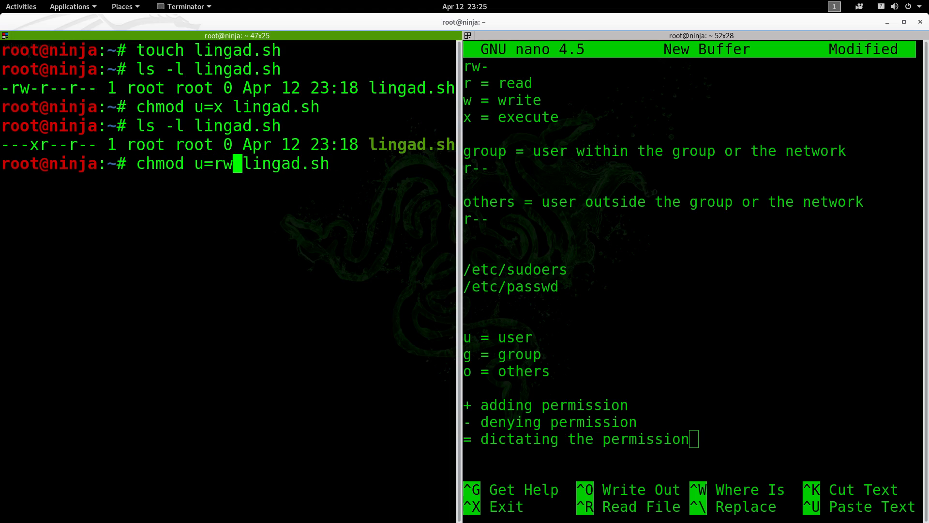
pyautogui.write('ls -l lingad.sh')
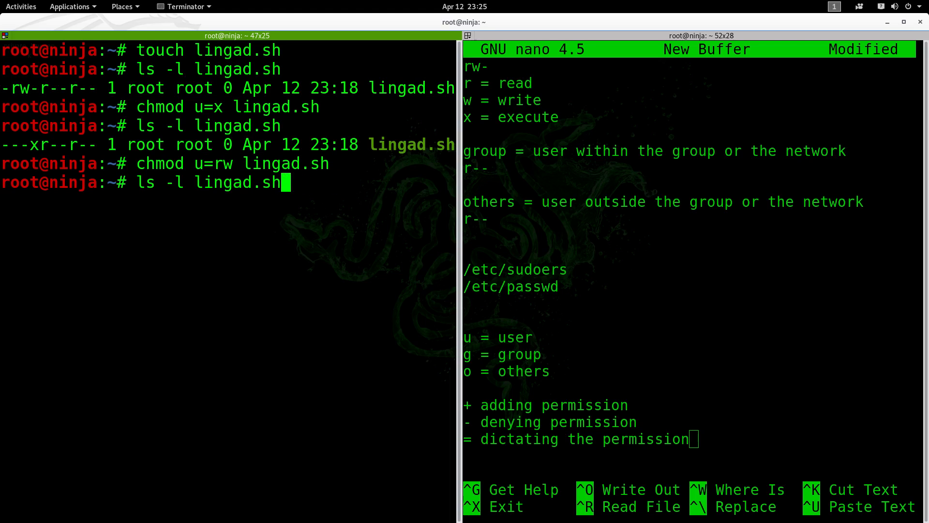
pyautogui.press('Return')
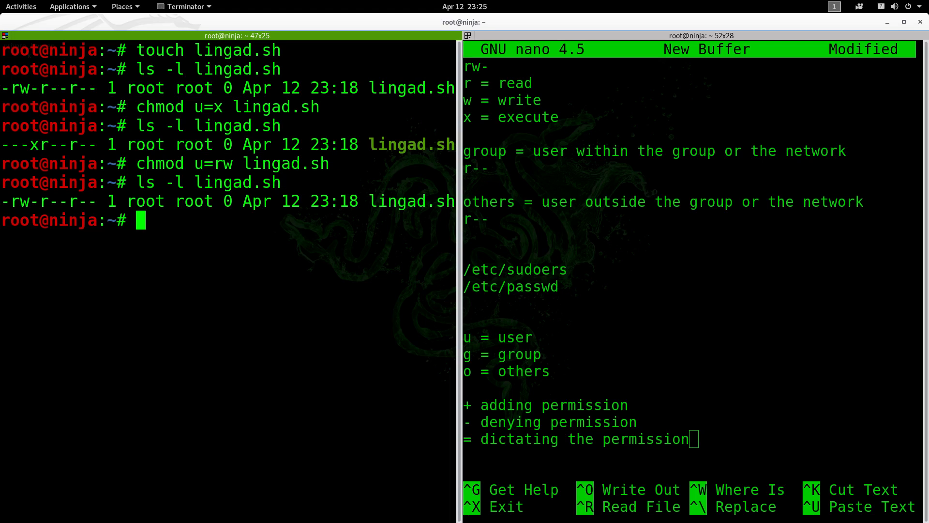
# Step: Set lingad.sh to owner read-write with chmod u=rw and list it again
pyautogui.write('chmod u=rw lingad.sh')
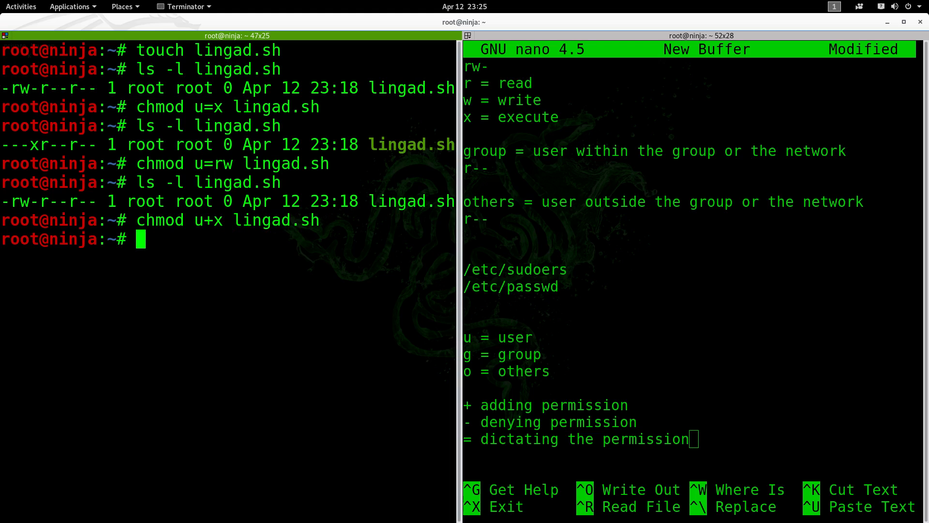
pyautogui.write('ls -l lingad.sh')
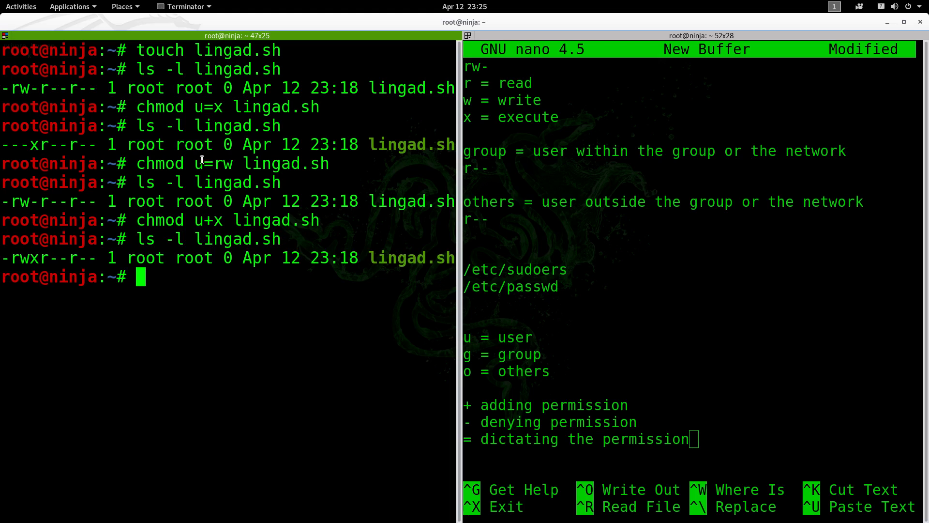
pyautogui.doubleClick(397, 258)
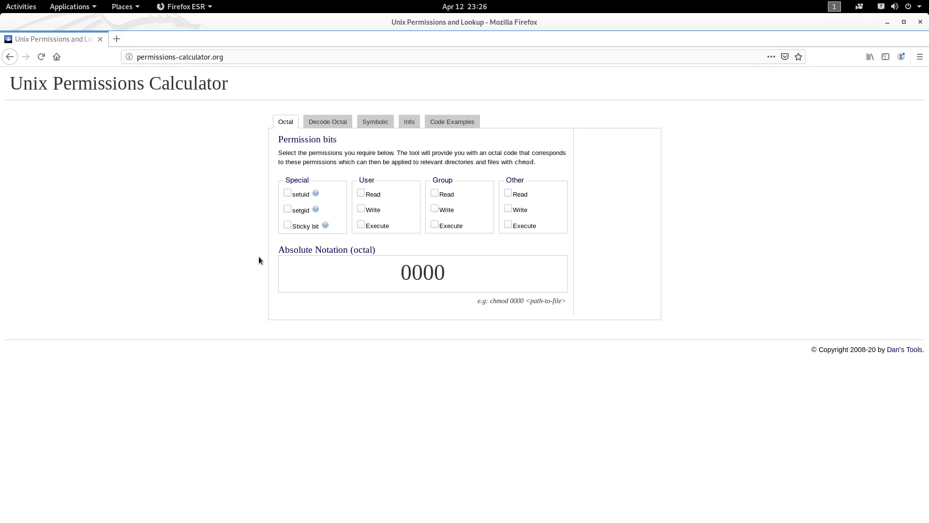
pyautogui.moveTo(368, 207)
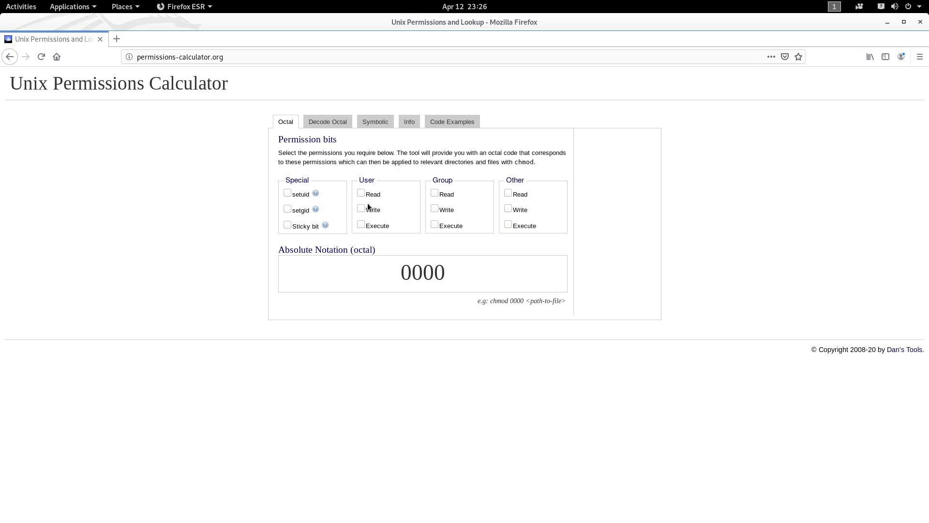
pyautogui.moveTo(362, 195)
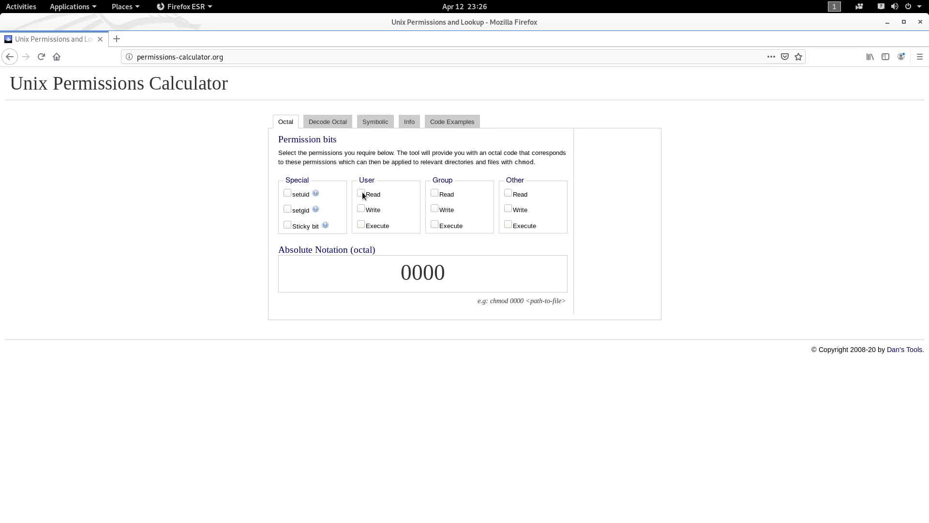
# Step: Tick User read/write/execute and Group read for octal 0740 and copy the value 740
pyautogui.click(361, 193)
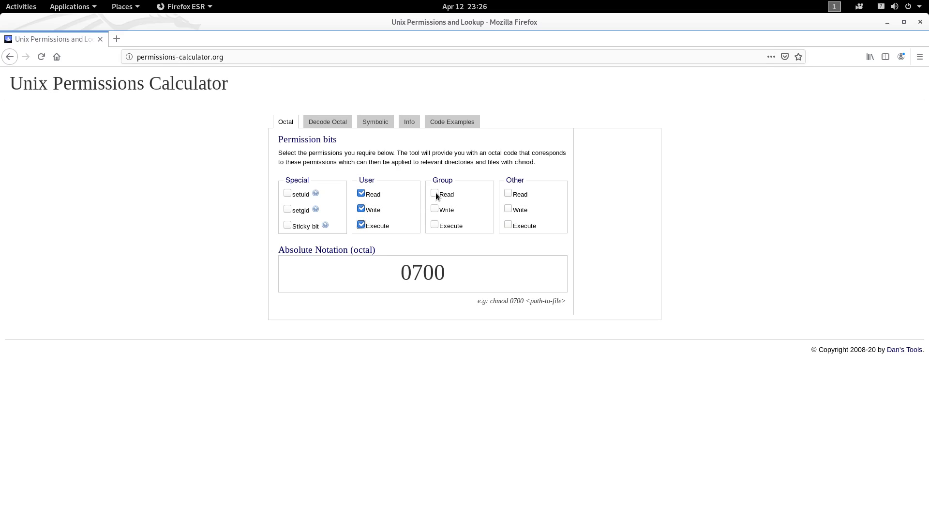
pyautogui.click(434, 194)
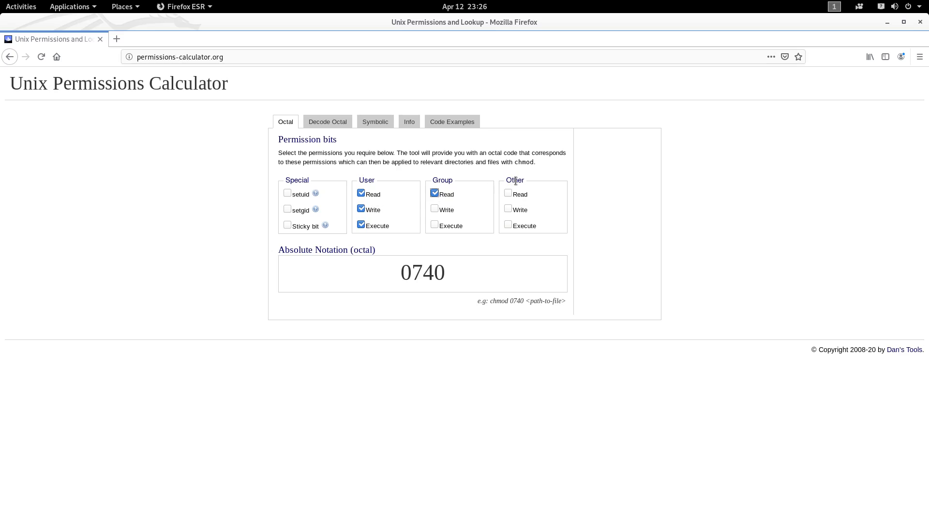
pyautogui.moveTo(523, 219)
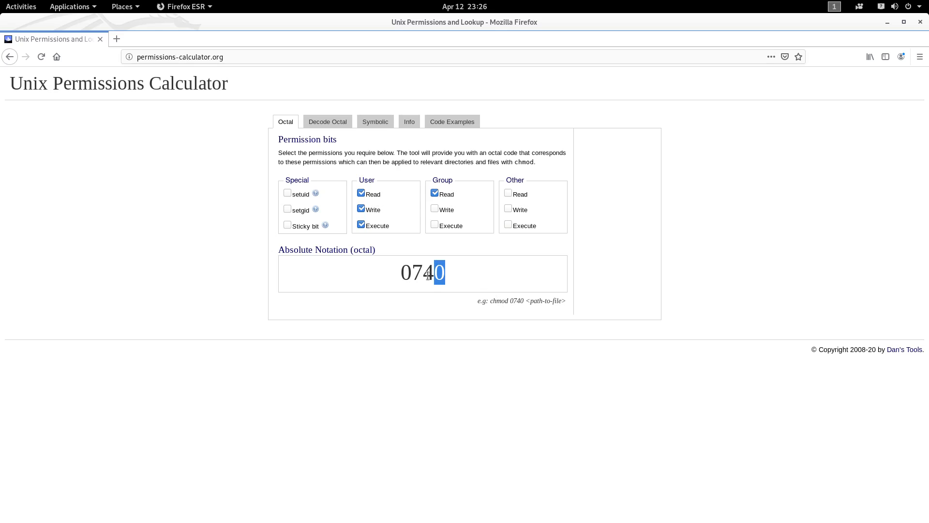
pyautogui.rightClick(425, 272)
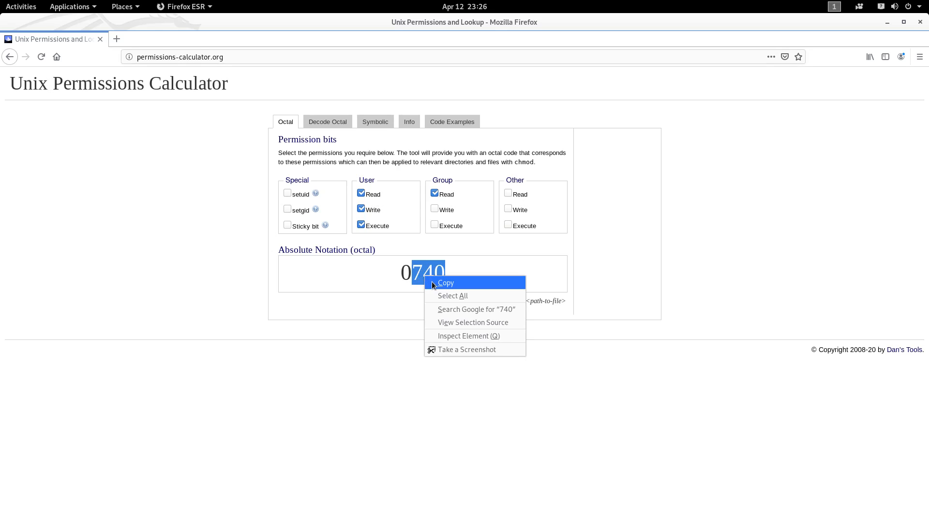
pyautogui.click(446, 282)
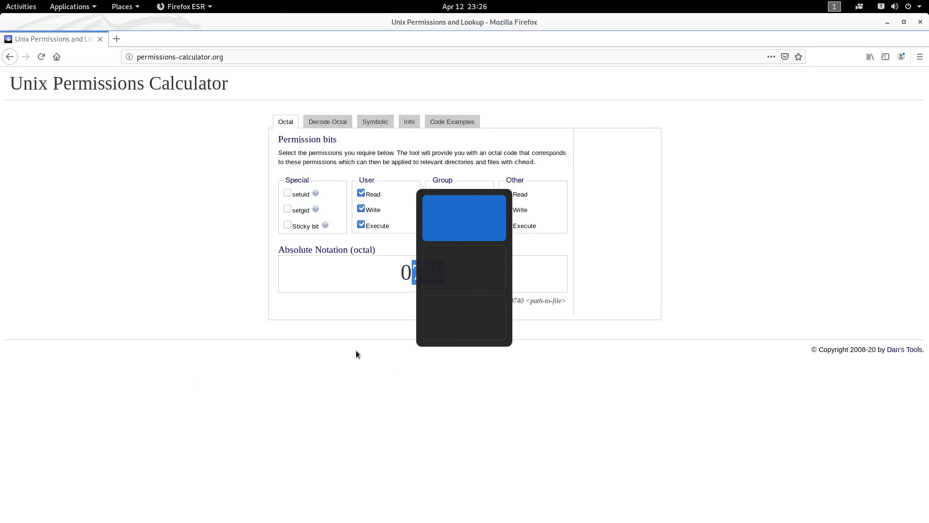
pyautogui.click(434, 193)
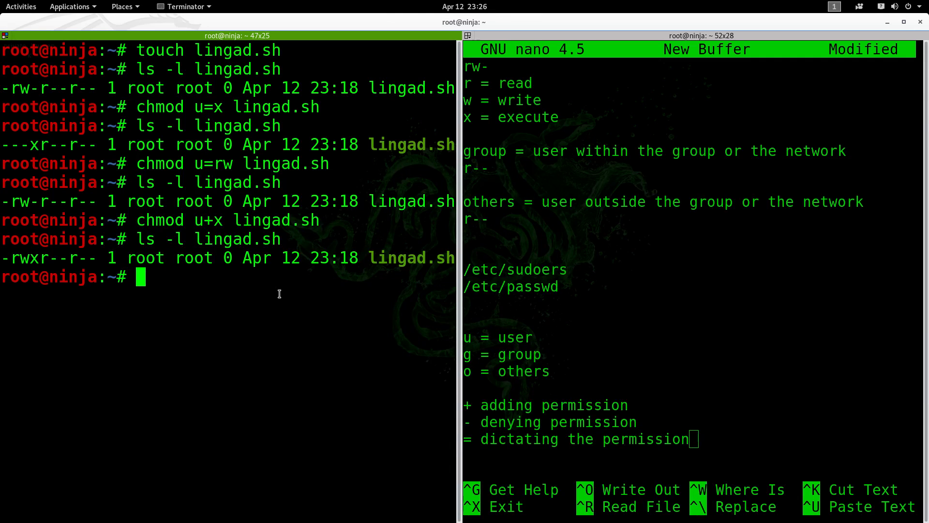
# Step: Set lingad.sh to octal mode 740 and list it as -rwxr-----
pyautogui.write('chmod')
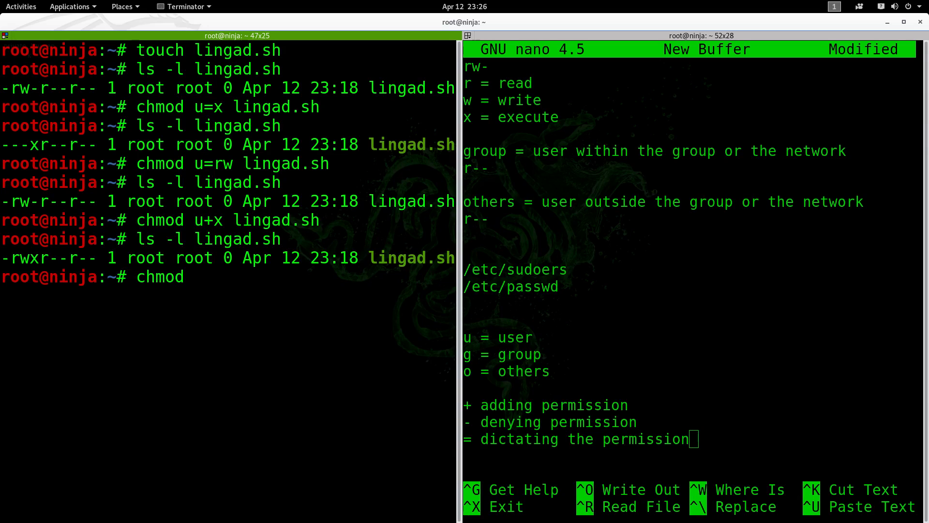
pyautogui.write('740')
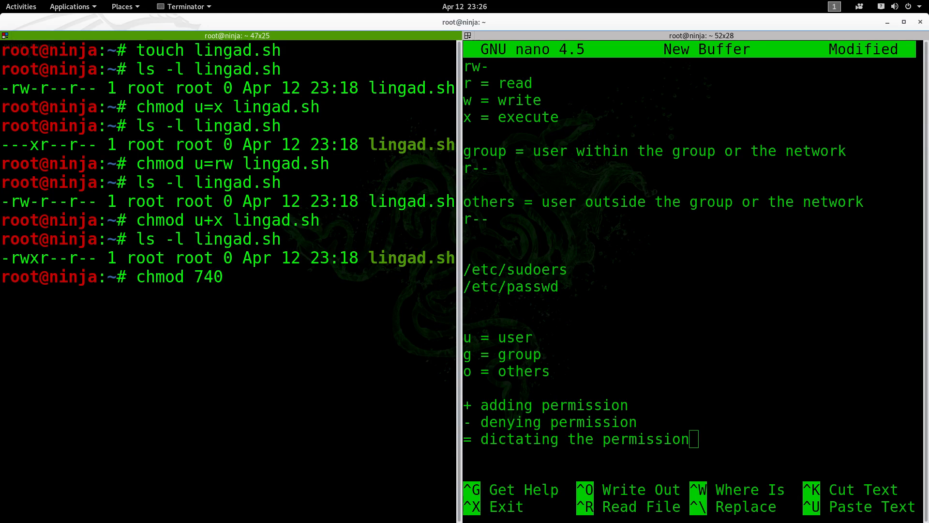
pyautogui.write('lingad.sh')
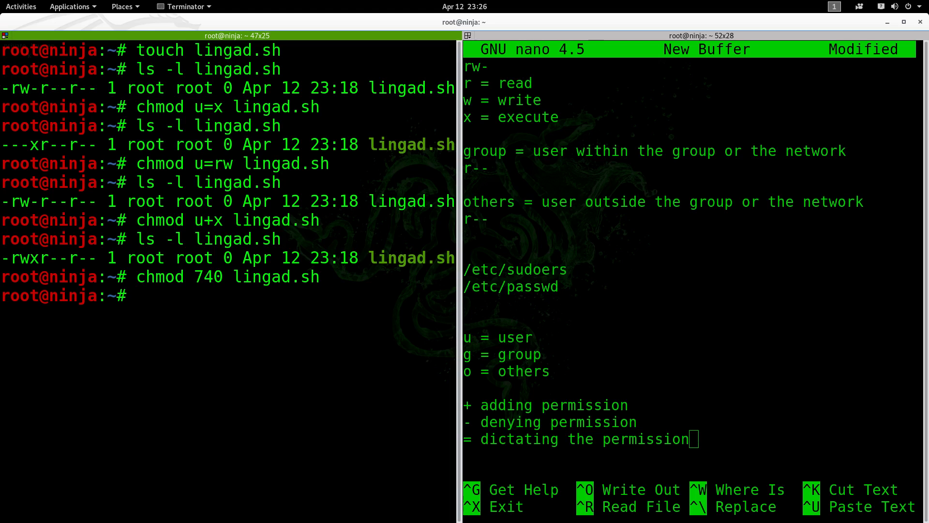
pyautogui.write('ls -l lingad.sh')
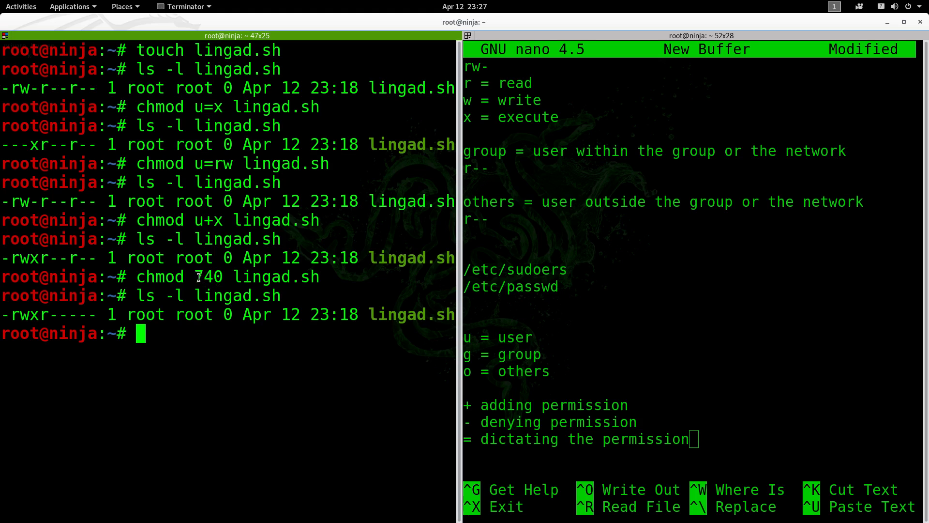
# Step: Select and clear the nano buffer down to the 0–7 digit list
pyautogui.doubleClick(206, 276)
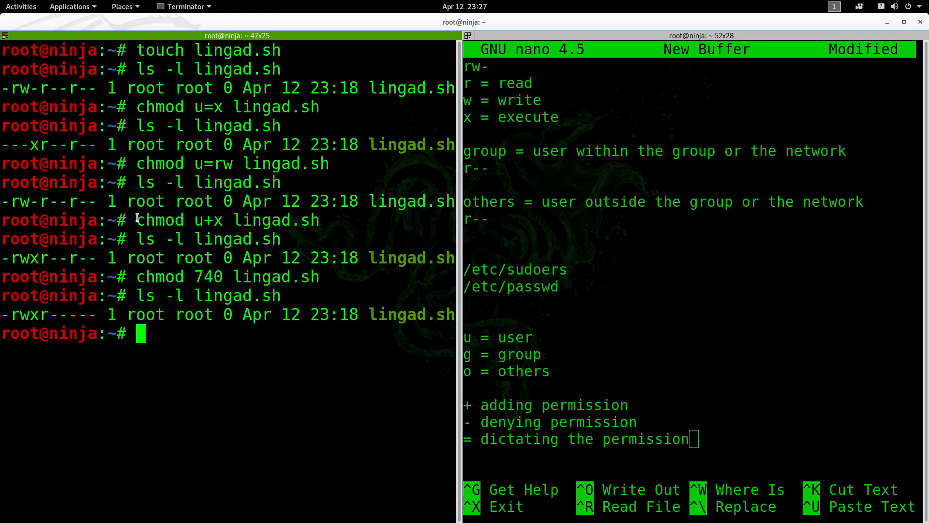
pyautogui.moveTo(135, 220); pyautogui.dragTo(320, 220)
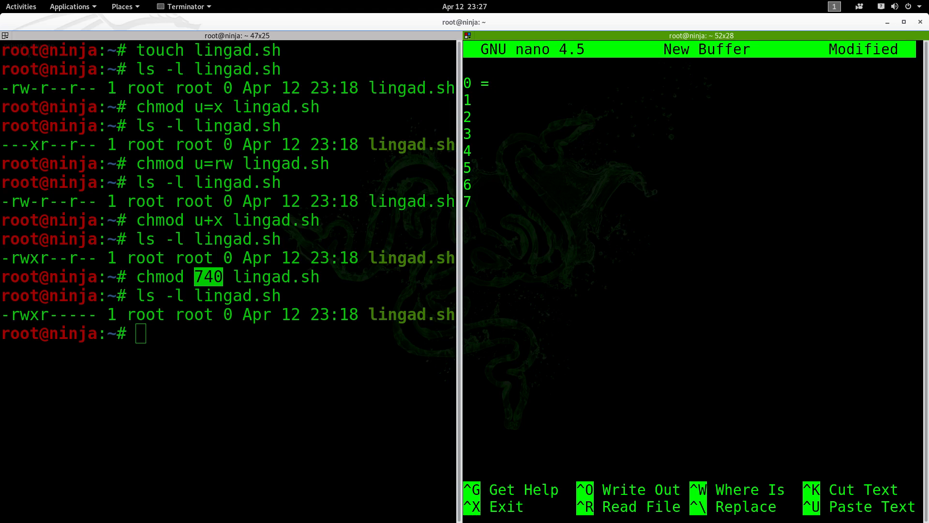
# Step: Start the octal table with 0=--- and try chmod 740 then 123 on lingad.sh
pyautogui.write('---')
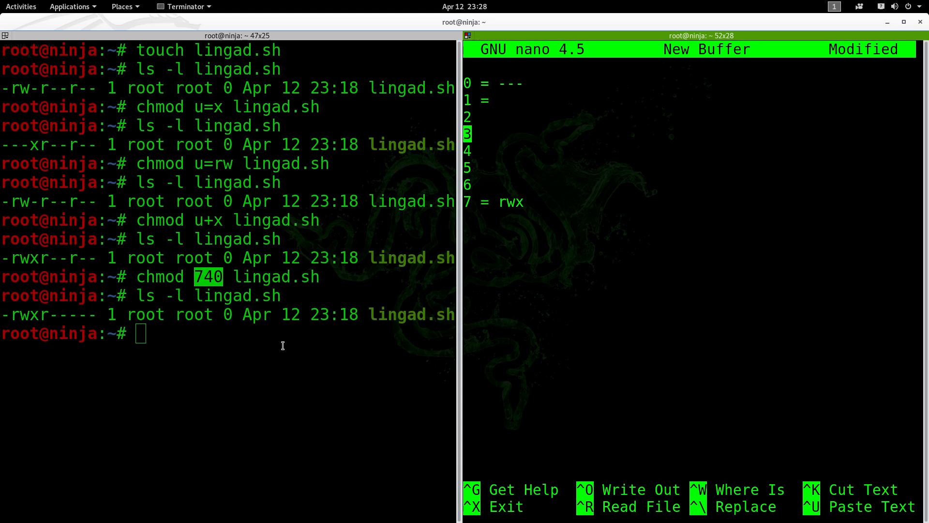
pyautogui.write('chmod 740 lingad.sh')
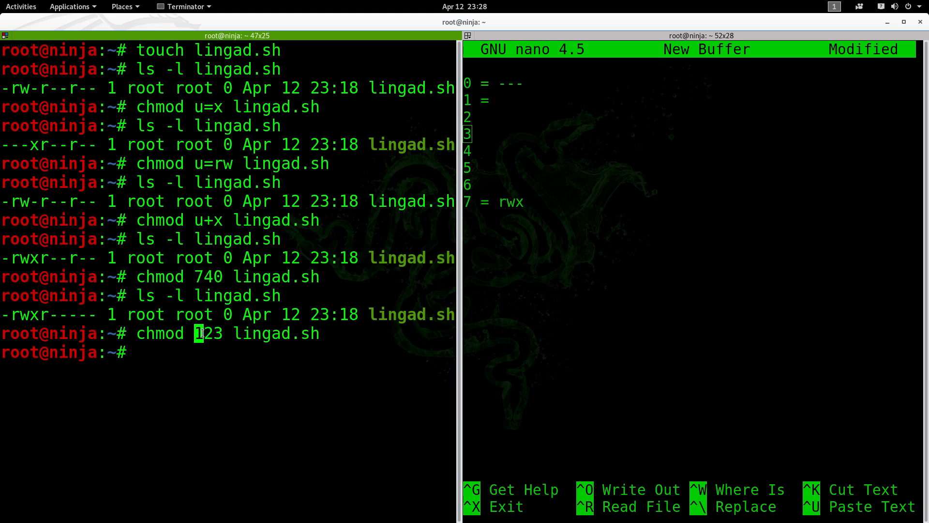
pyautogui.press('Return')
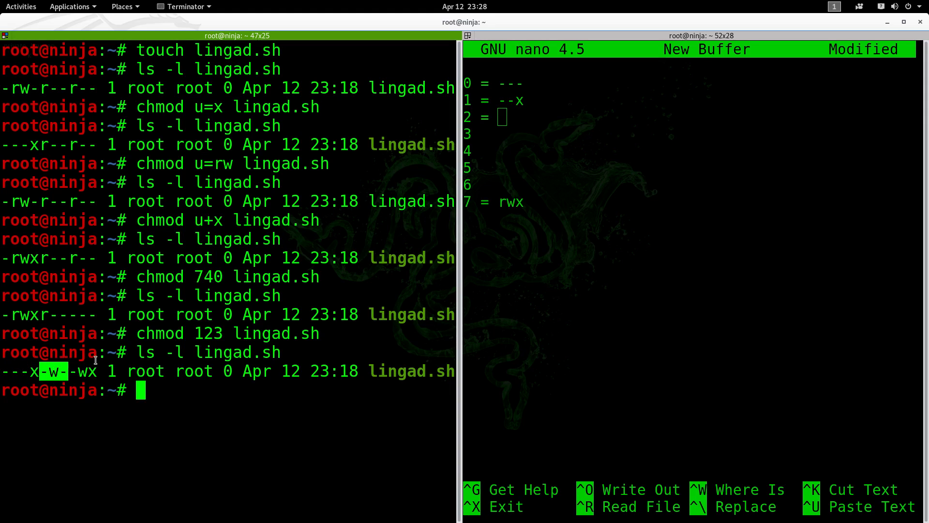
pyautogui.write('--')
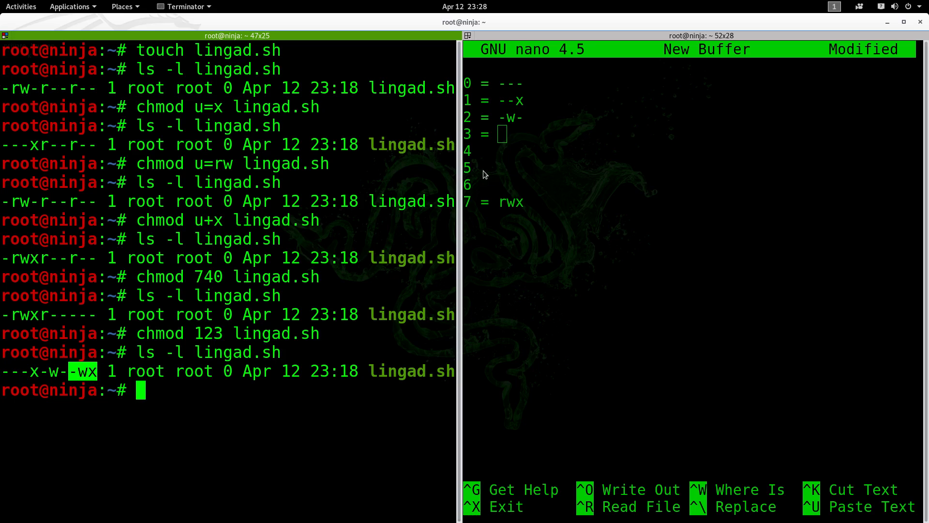
pyautogui.write('-wx')
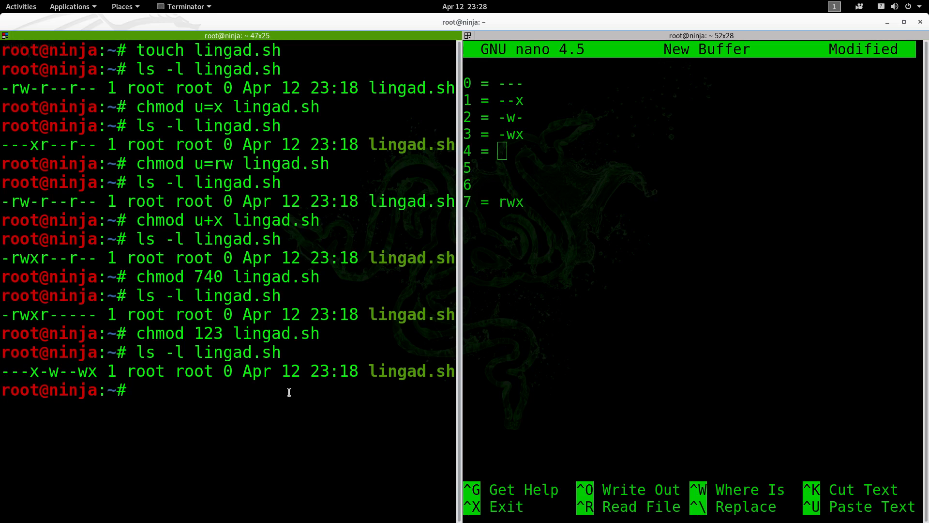
pyautogui.write('chmod 123 lingad.sh')
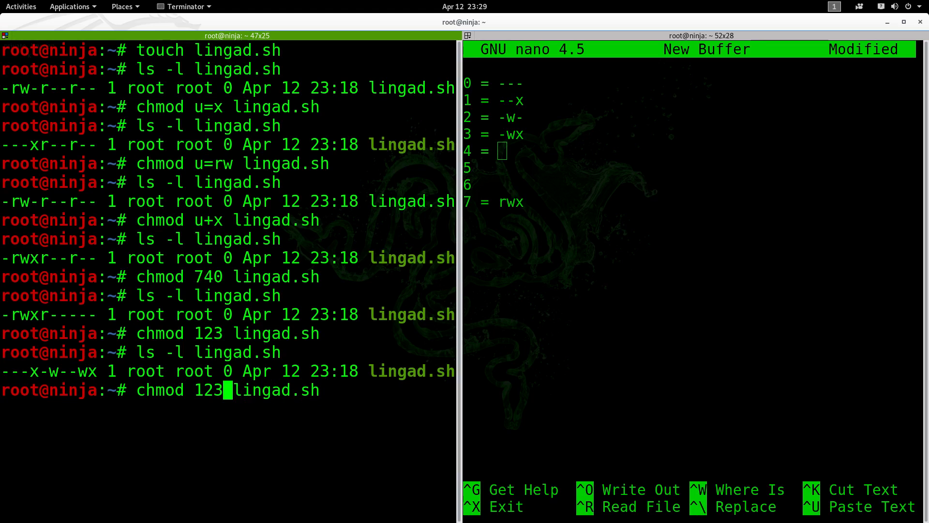
pyautogui.write('456')
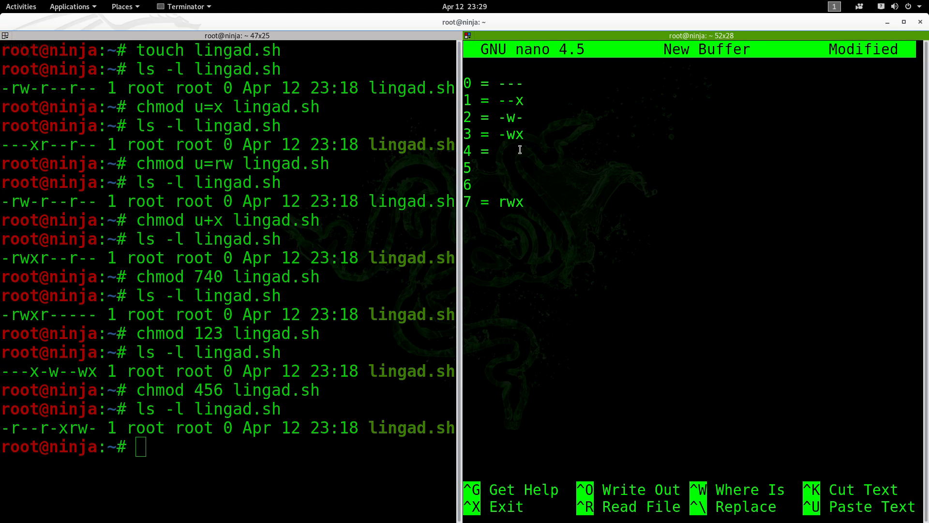
# Step: Fill the table with r--, r-x, rw- strings and apply chmod 456 to lingad.sh
pyautogui.write('r--')
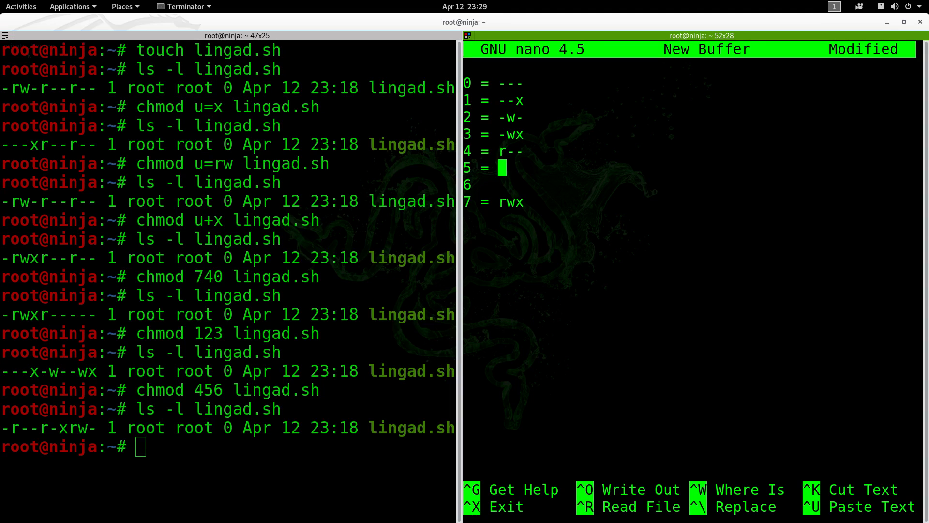
pyautogui.write('-r-')
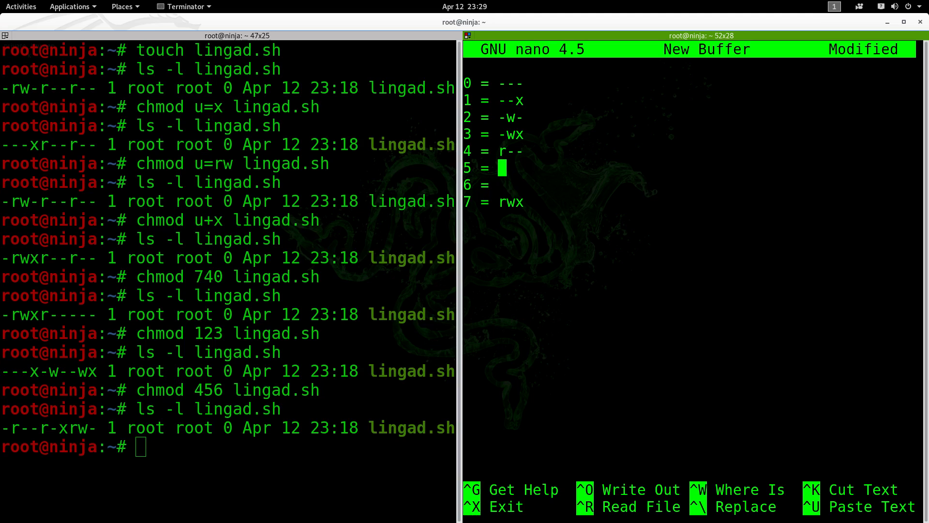
pyautogui.write('r-')
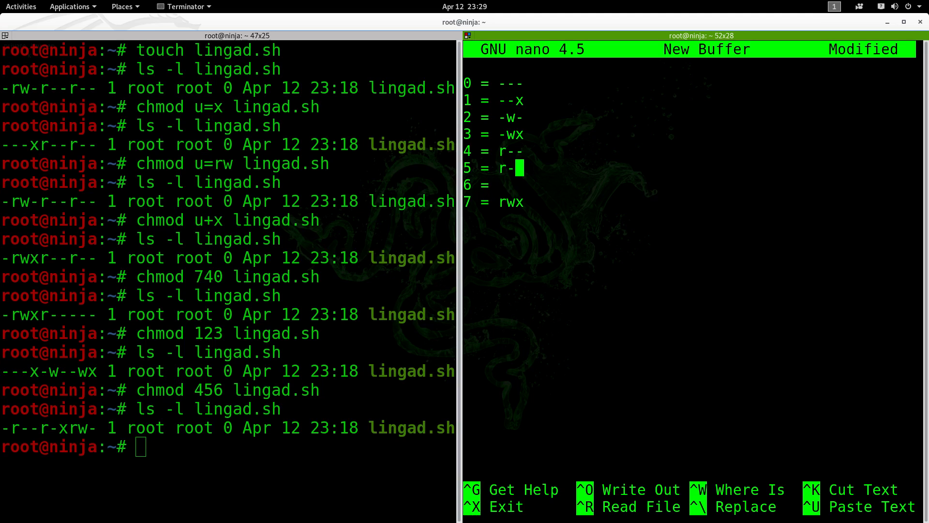
pyautogui.write('x')
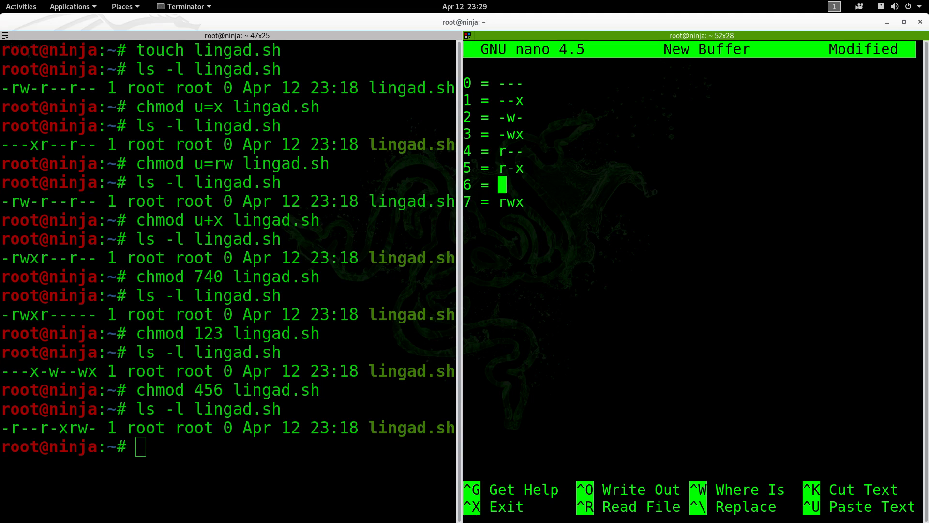
pyautogui.write('rw-')
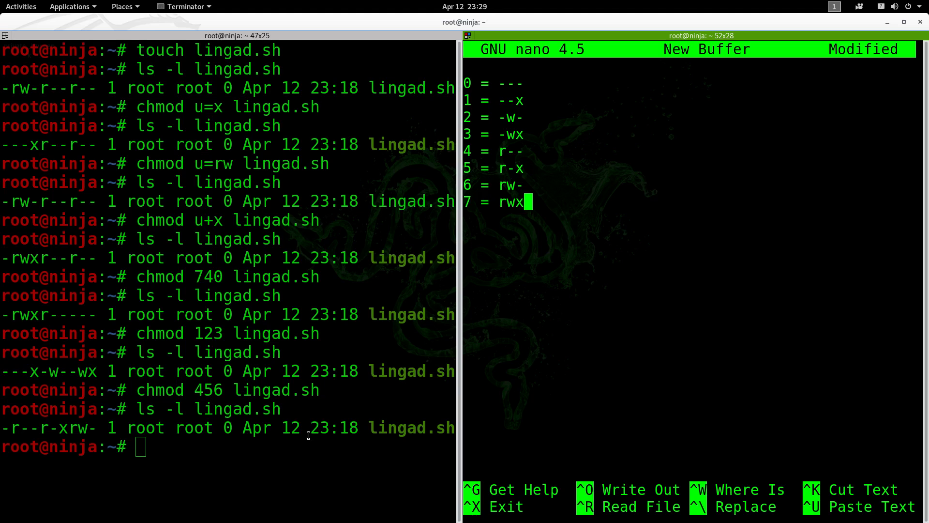
pyautogui.write('chmod 456 lingad.sh')
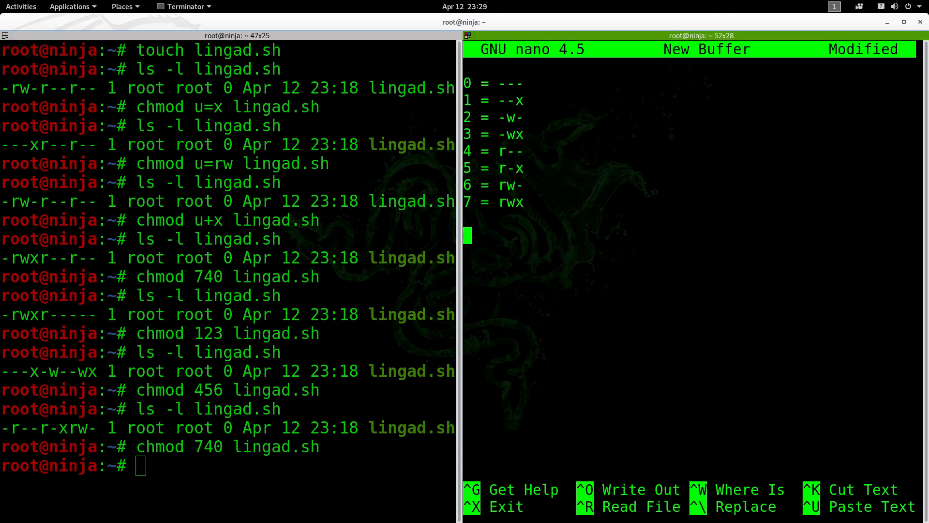
# Step: Restore lingad.sh to -rwxr----- and note rwxr----- under the octal table in nano
pyautogui.write('rwxr----')
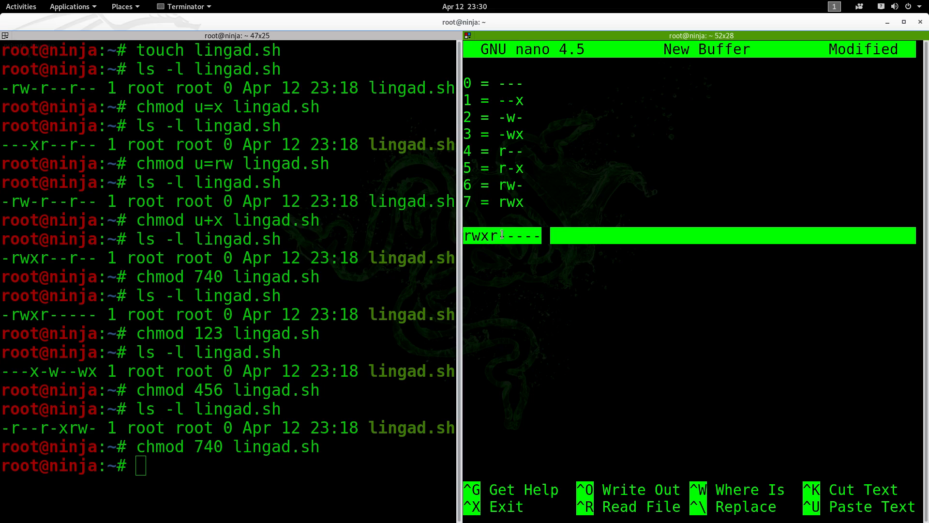
pyautogui.write('ls -l lingad.sh')
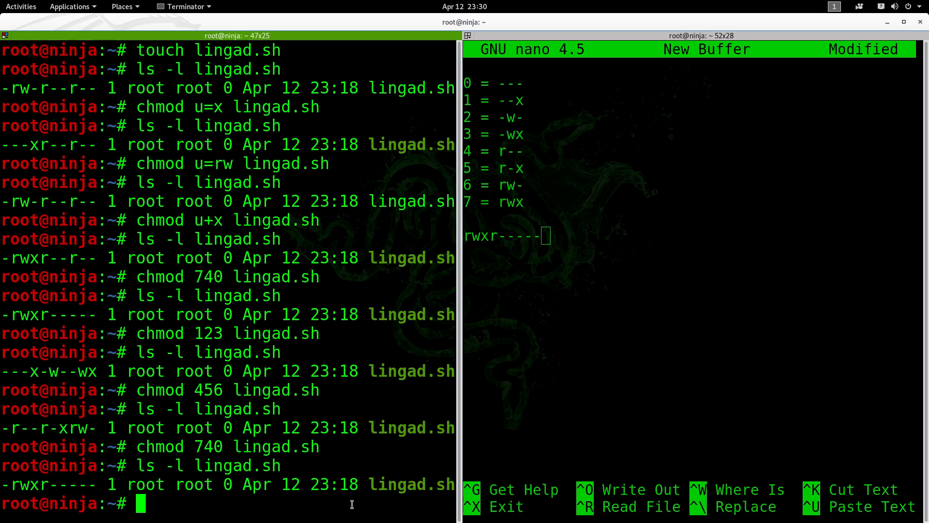
pyautogui.moveTo(409, 491)
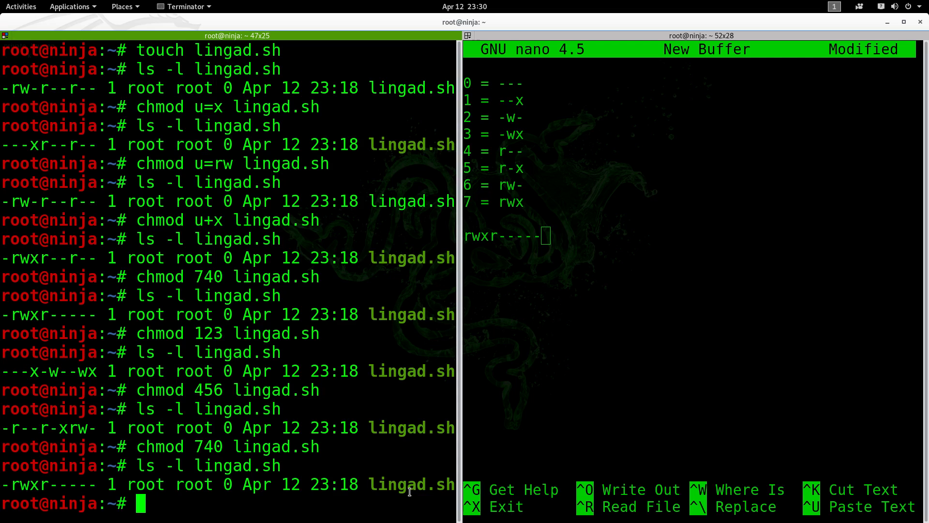
pyautogui.moveTo(393, 505)
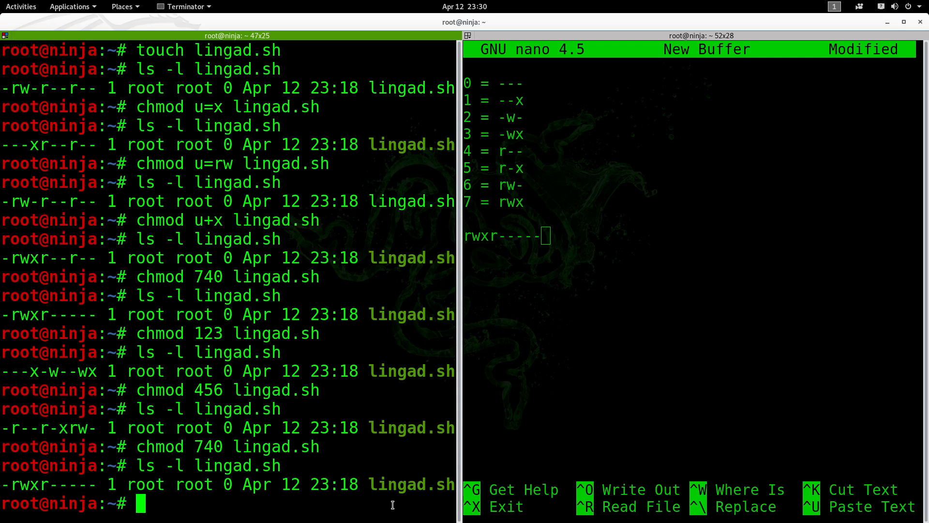
pyautogui.write('nano')
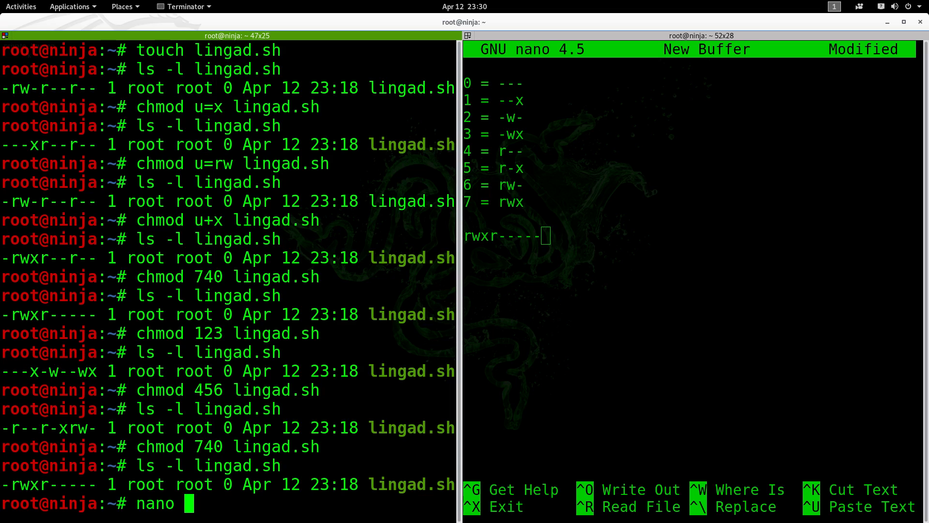
# Step: Edit lingad.sh in nano to contain the line ping -c 3 $1
pyautogui.write('l')
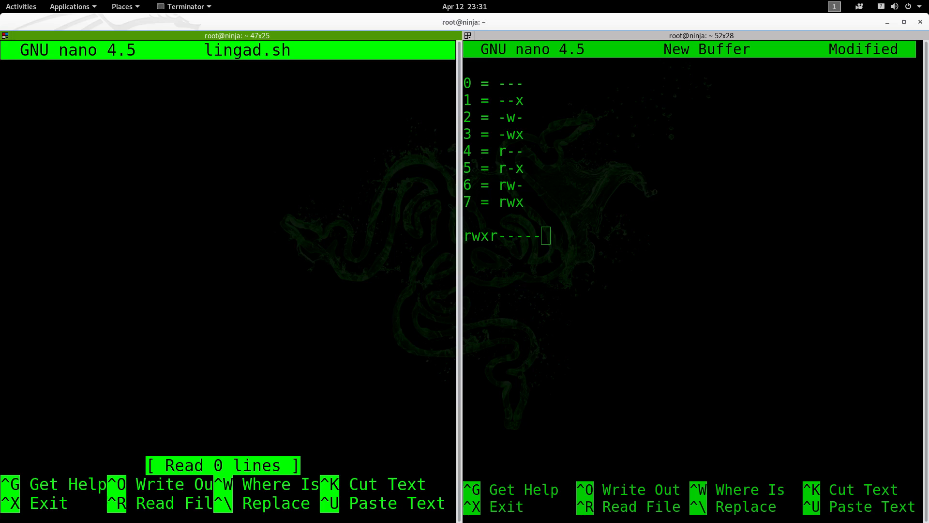
pyautogui.moveTo(263, 65)
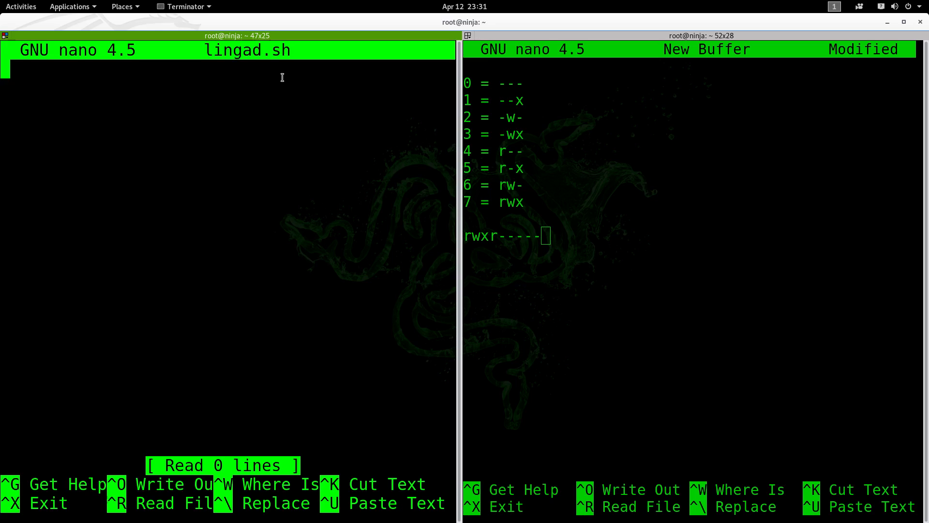
pyautogui.moveTo(302, 111)
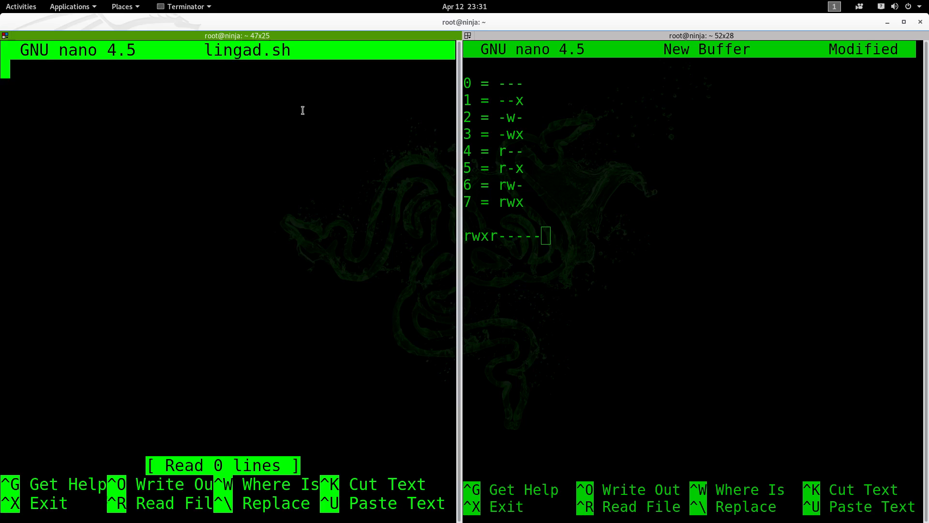
pyautogui.moveTo(195, 168)
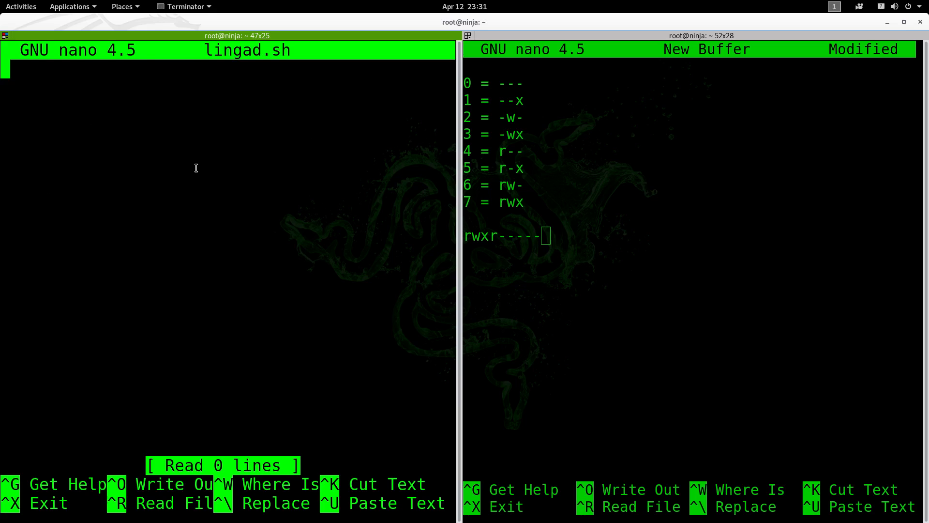
pyautogui.write('nma')
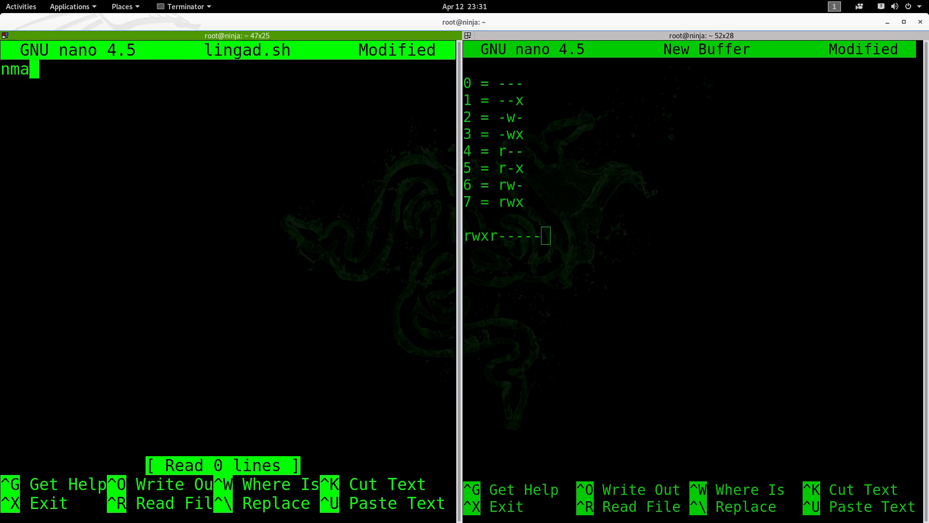
pyautogui.write('p')
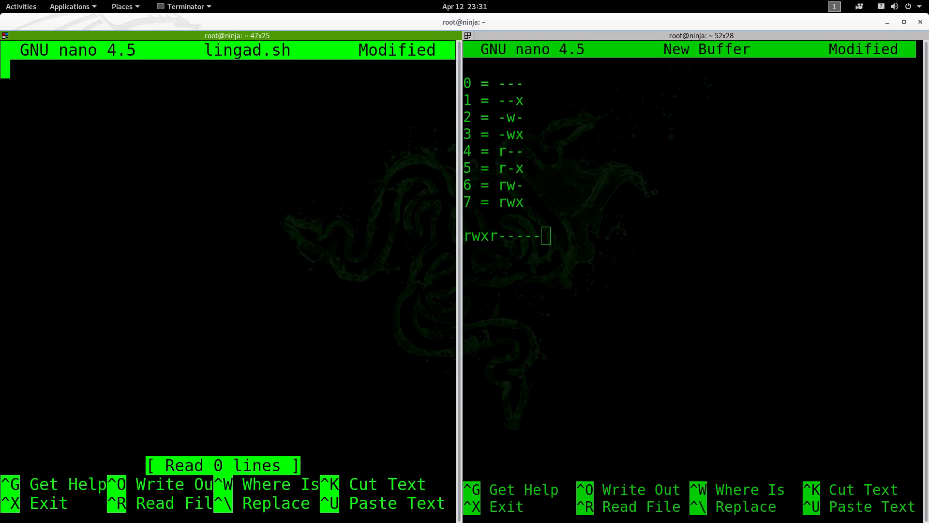
pyautogui.write('ping -c')
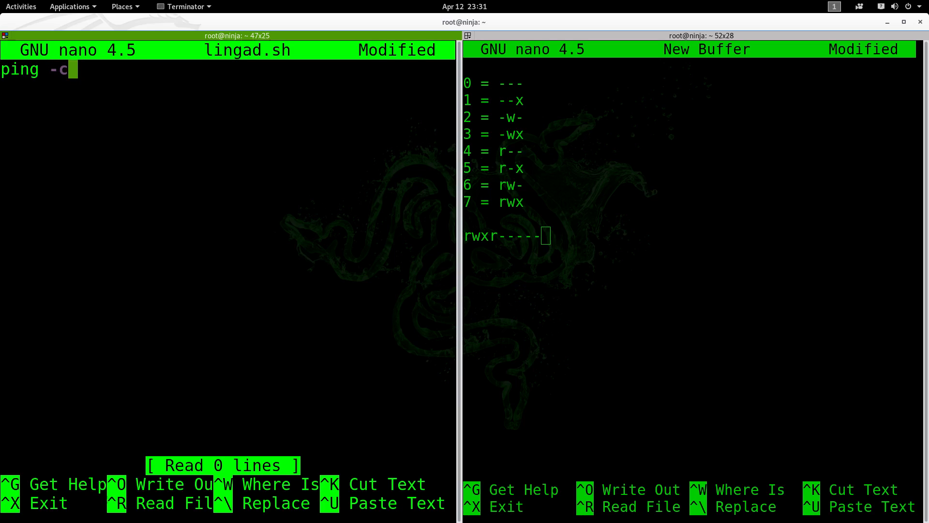
pyautogui.write('3')
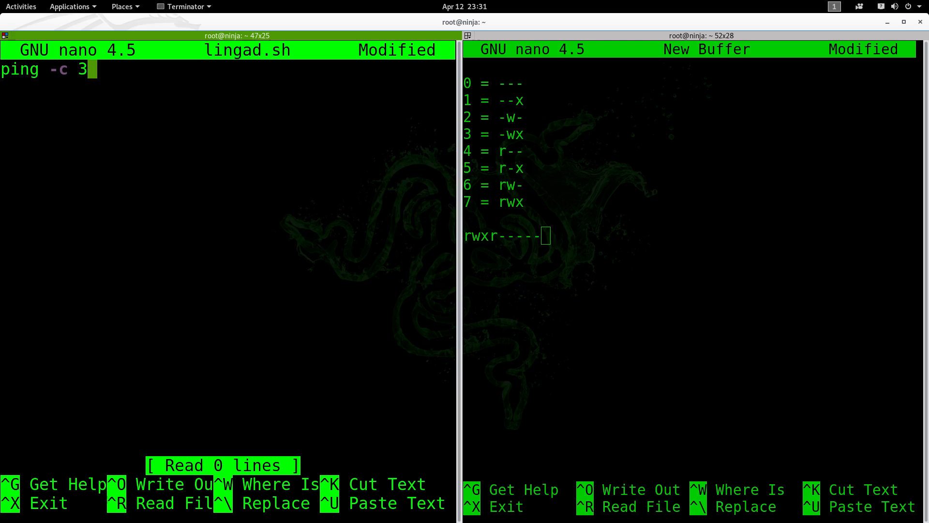
pyautogui.write('$1')
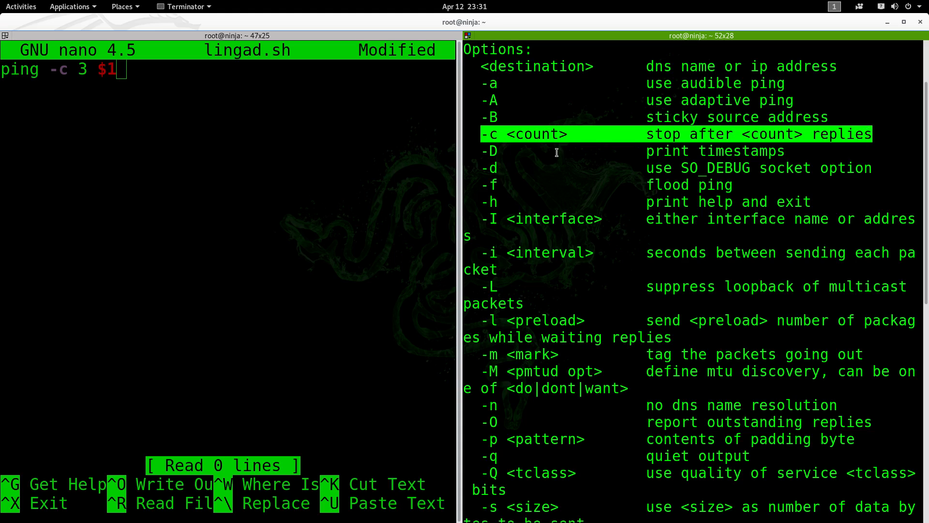
pyautogui.moveTo(496, 140)
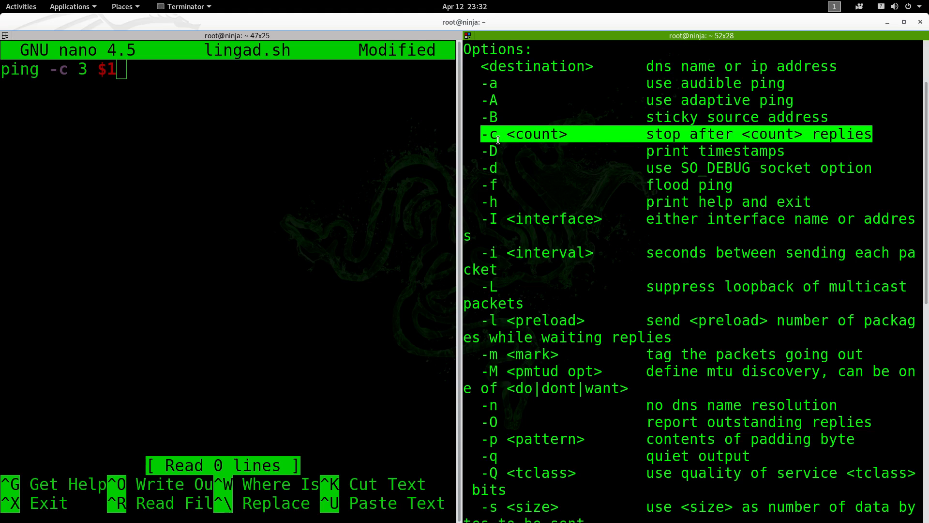
pyautogui.moveTo(657, 134)
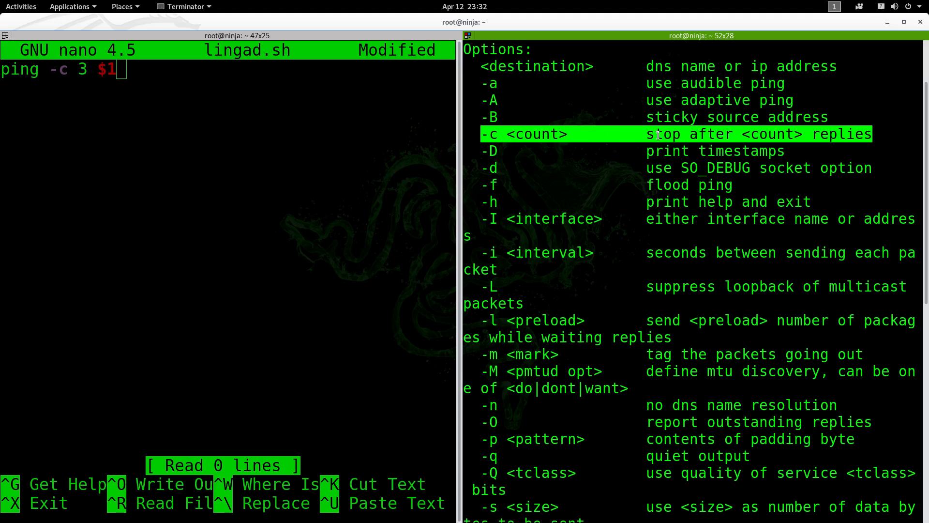
pyautogui.moveTo(696, 166)
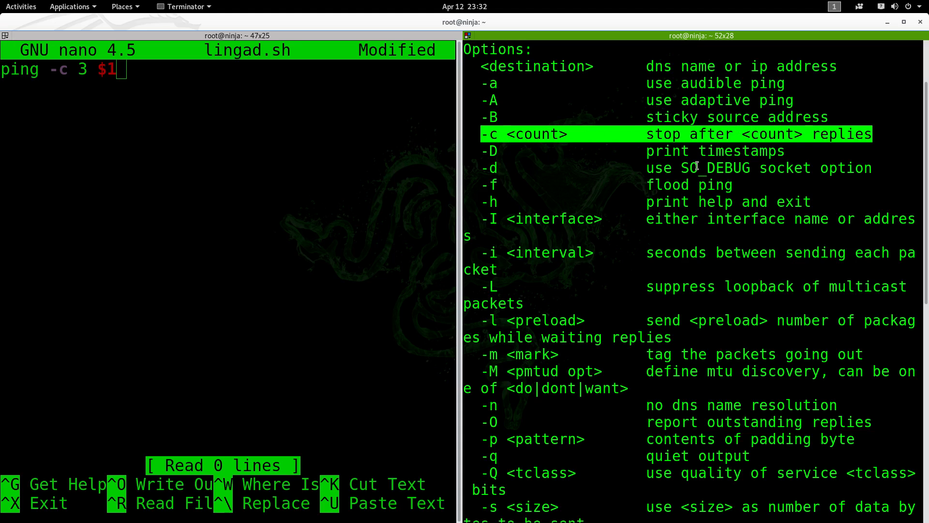
pyautogui.moveTo(679, 171)
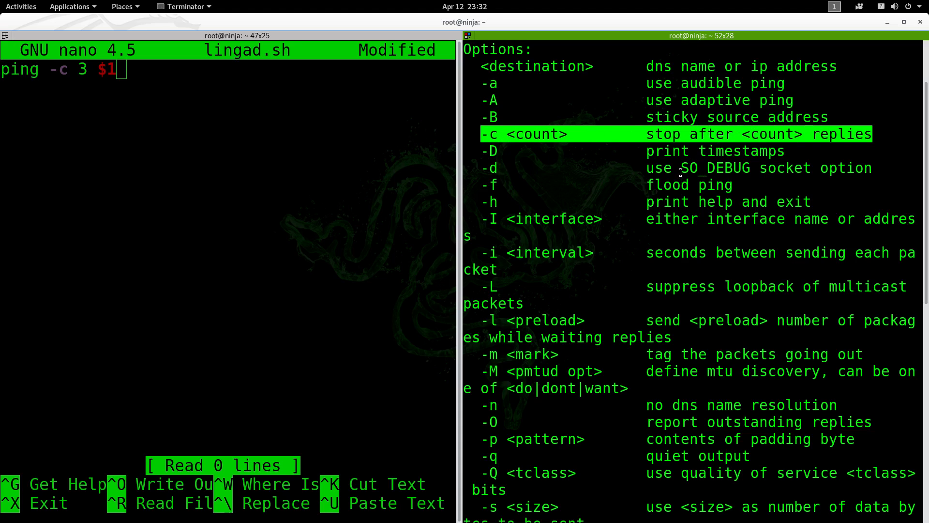
pyautogui.moveTo(178, 123)
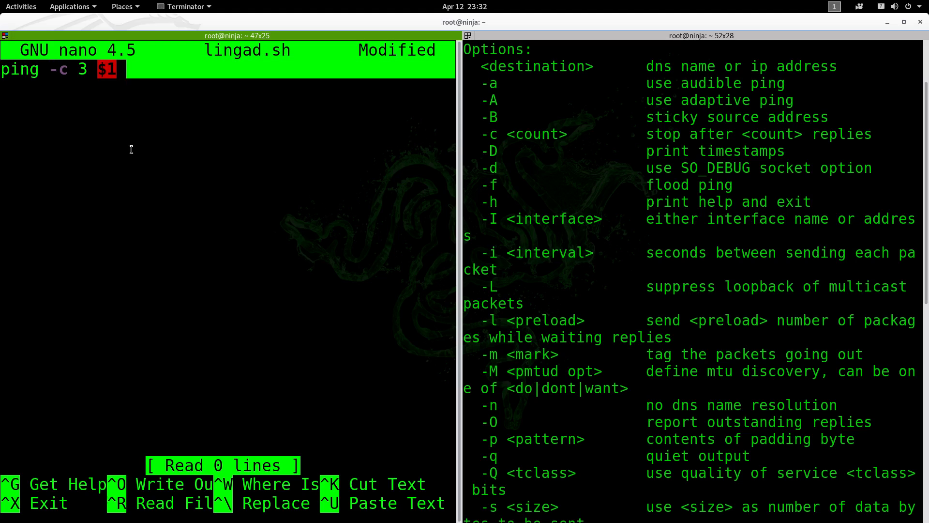
pyautogui.moveTo(169, 150)
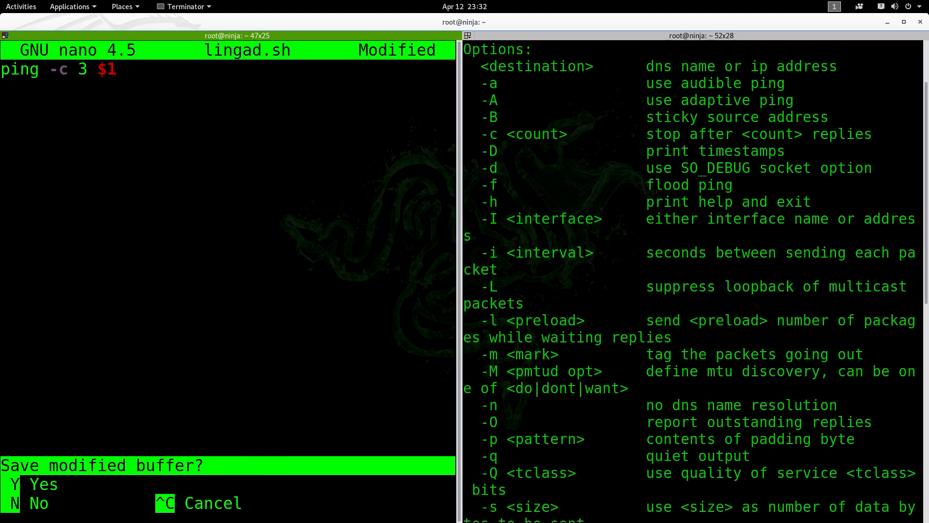
# Step: Save lingad.sh and run ./lingad.sh without an address to see the usage error
pyautogui.press('y')
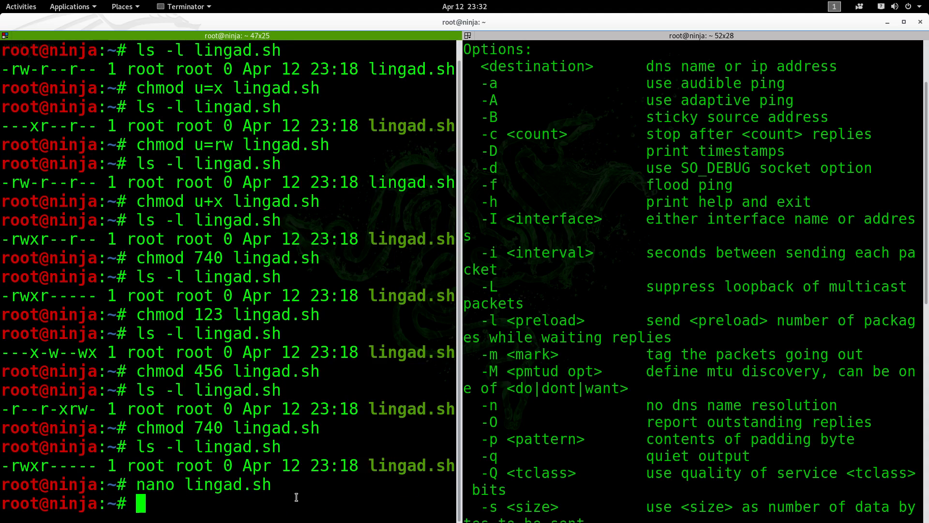
pyautogui.write('./lingad.sh')
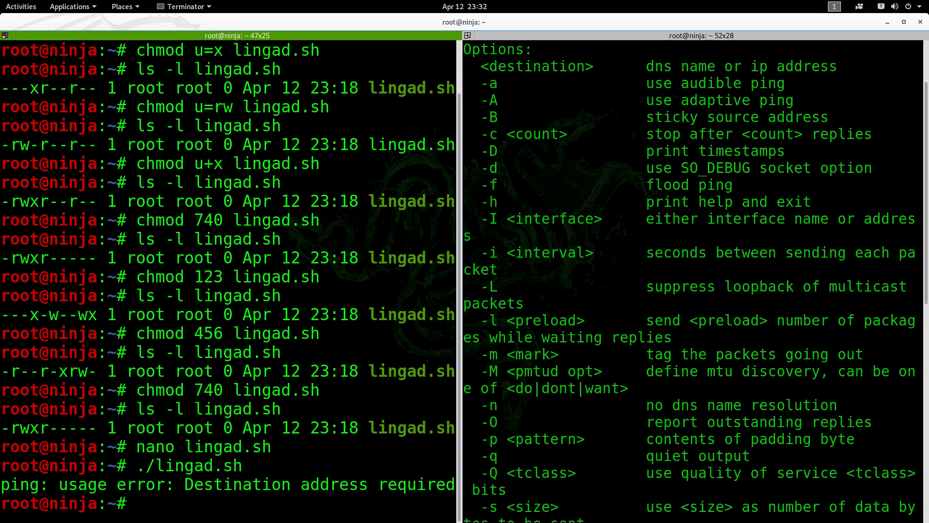
pyautogui.write('./lingad.sh')
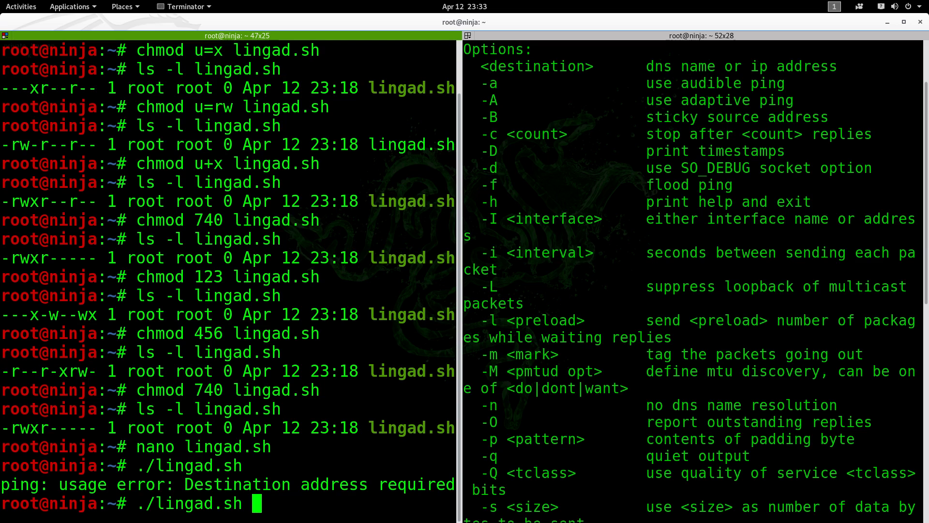
# Step: Run ./lingad.sh with 127.0.0.1 as the ping destination
pyautogui.write('1')
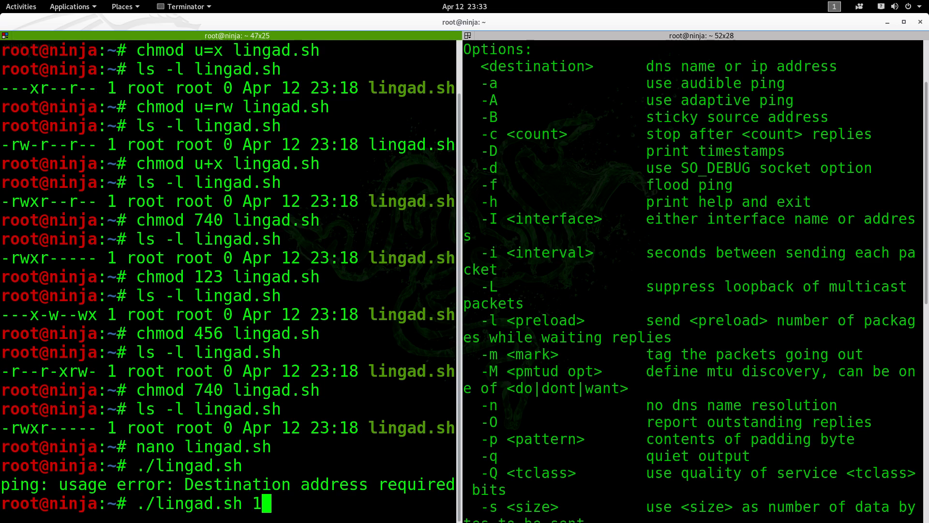
pyautogui.write('27.0.0.1')
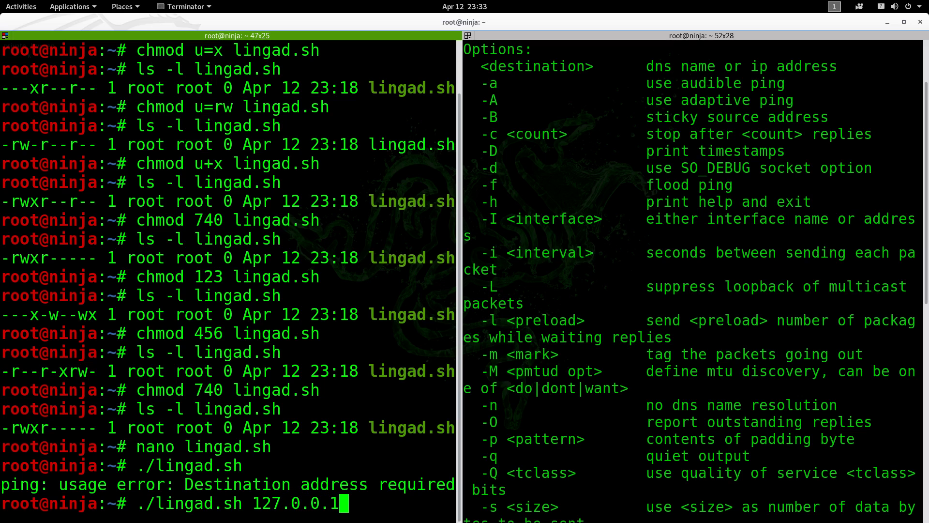
pyautogui.press('Return')
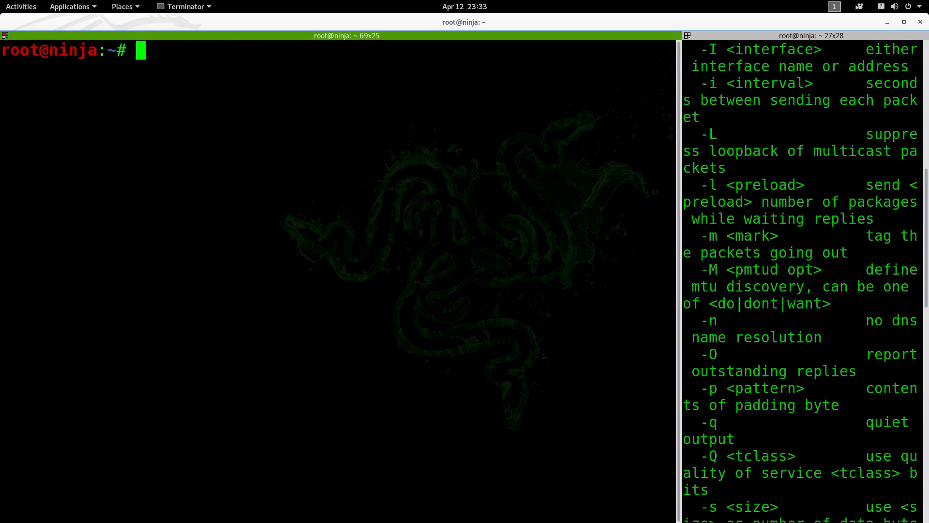
# Step: Attempt ftp 127.0.0.1, get refused, and suspend the ftp session with Ctrl+Z
pyautogui.write('ftp')
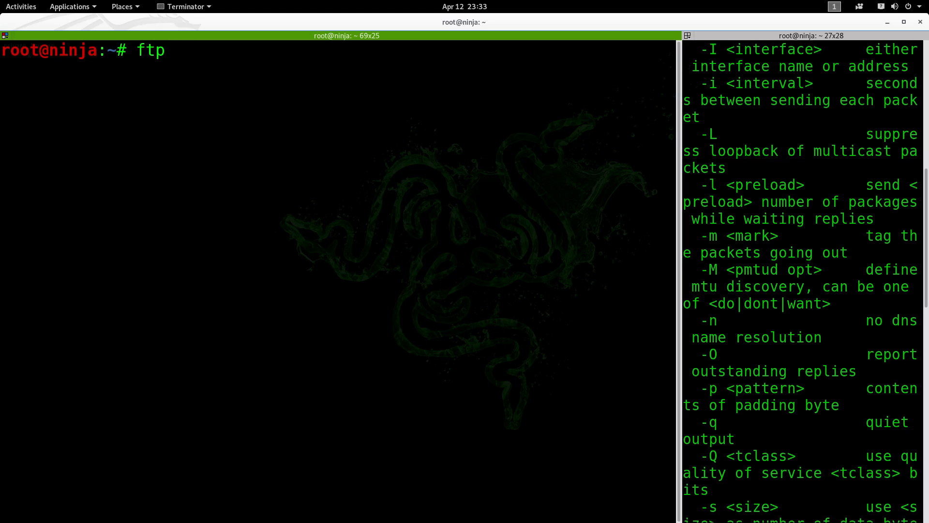
pyautogui.write('127.0.0')
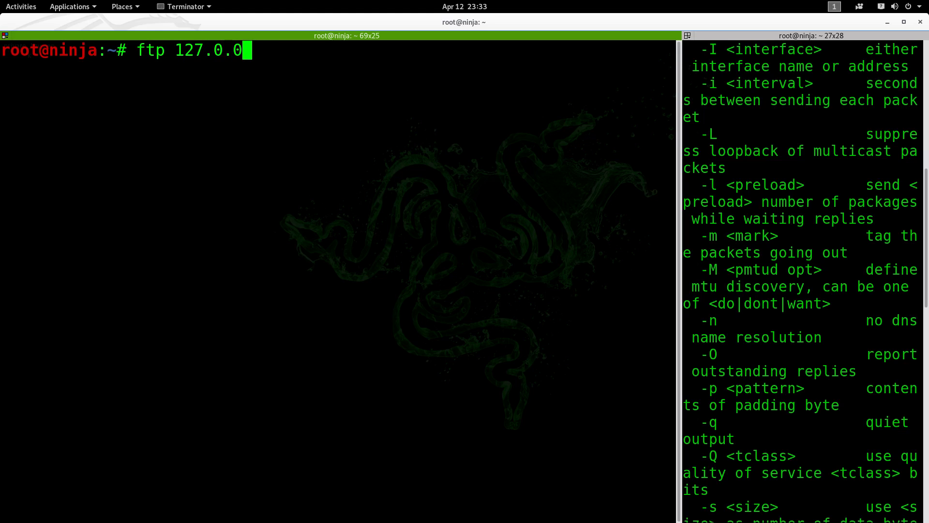
pyautogui.press('Return')
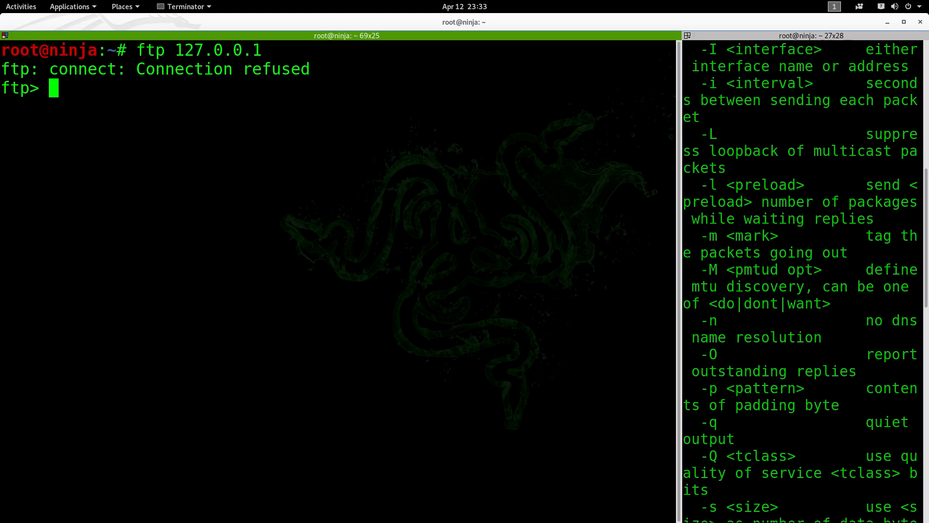
pyautogui.press('ctrl+z')
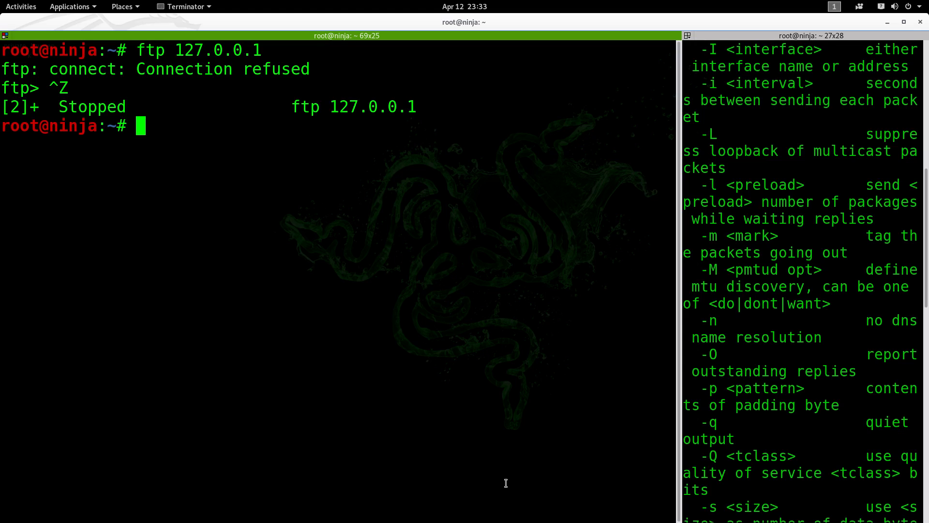
pyautogui.write('ssh')
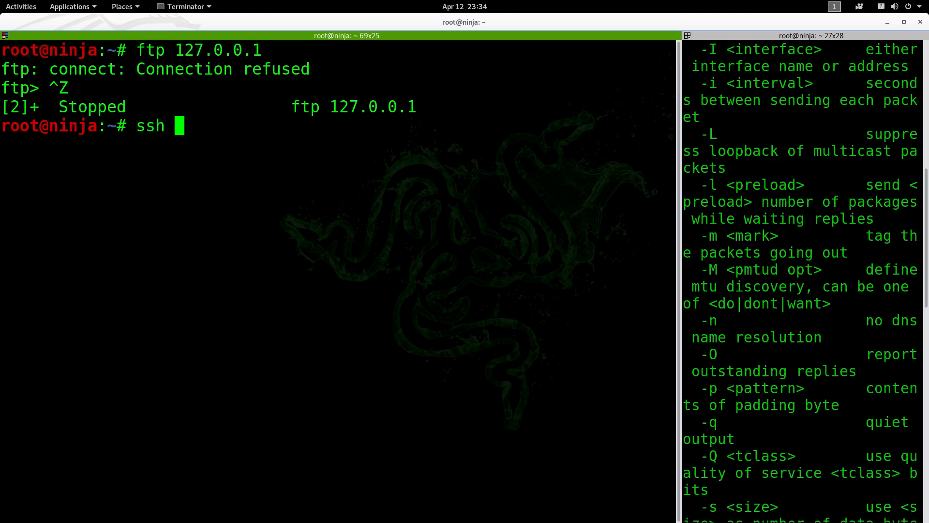
pyautogui.write('root')
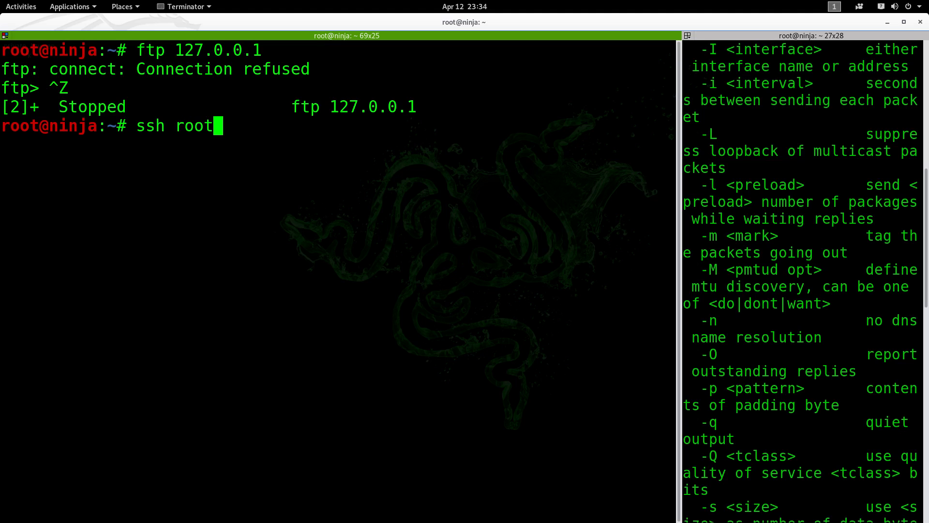
pyautogui.write('@')
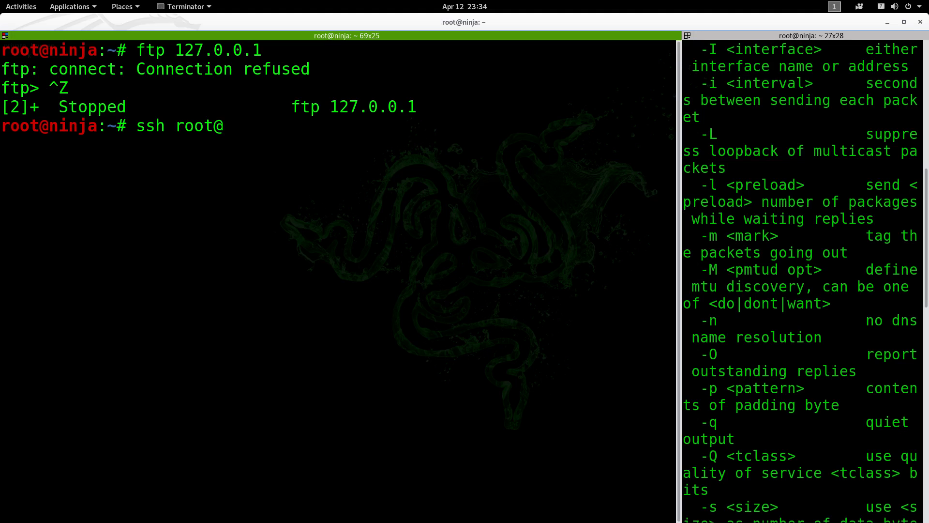
pyautogui.write('1')
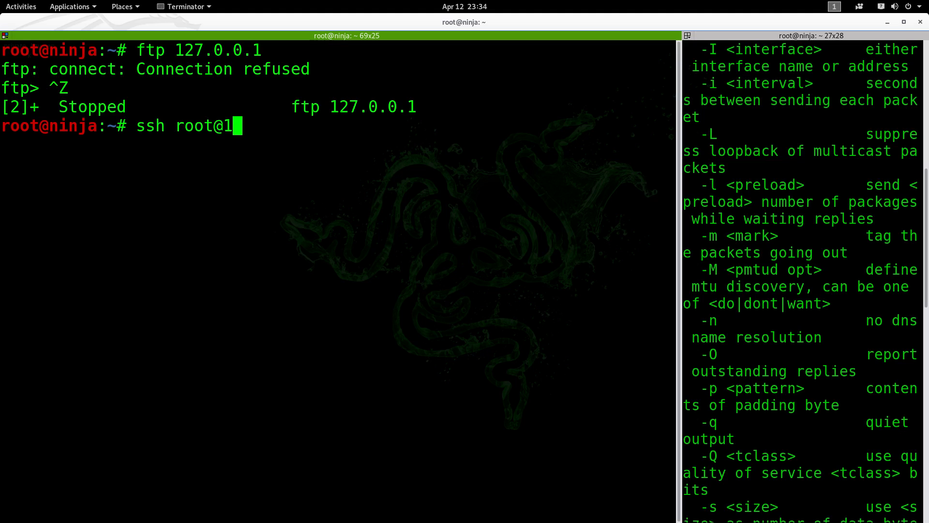
pyautogui.write('27.0.0')
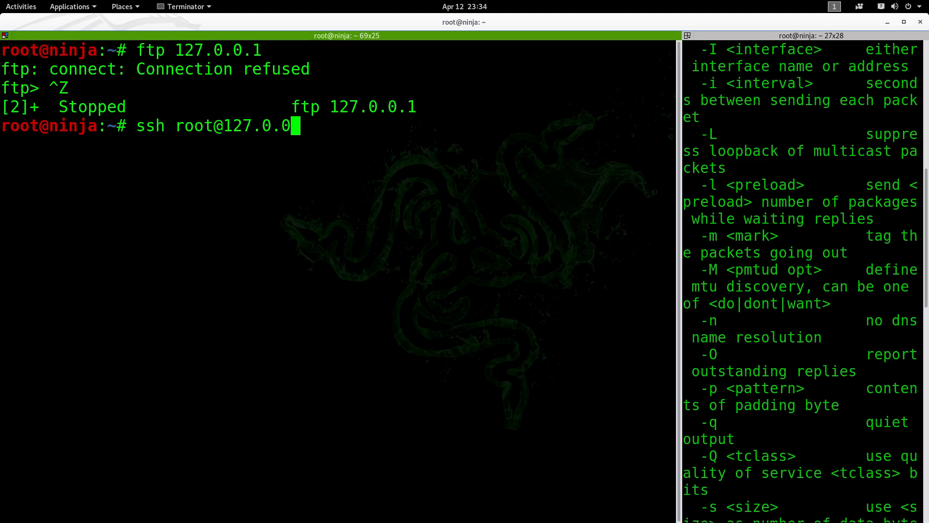
pyautogui.write('1')
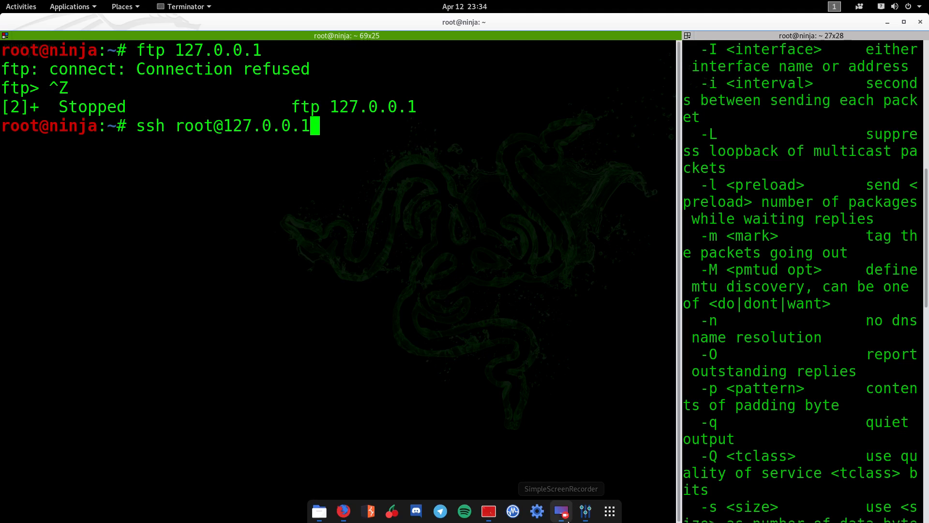
pyautogui.click(559, 511)
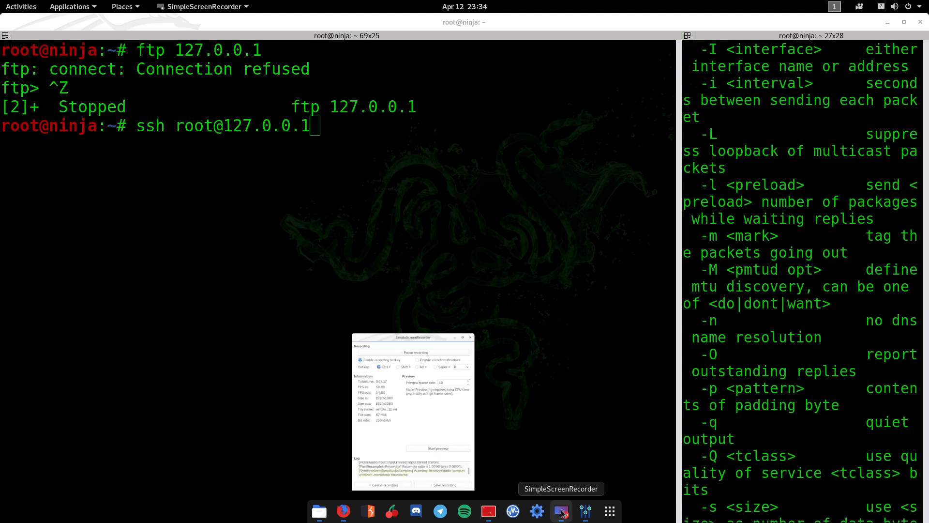